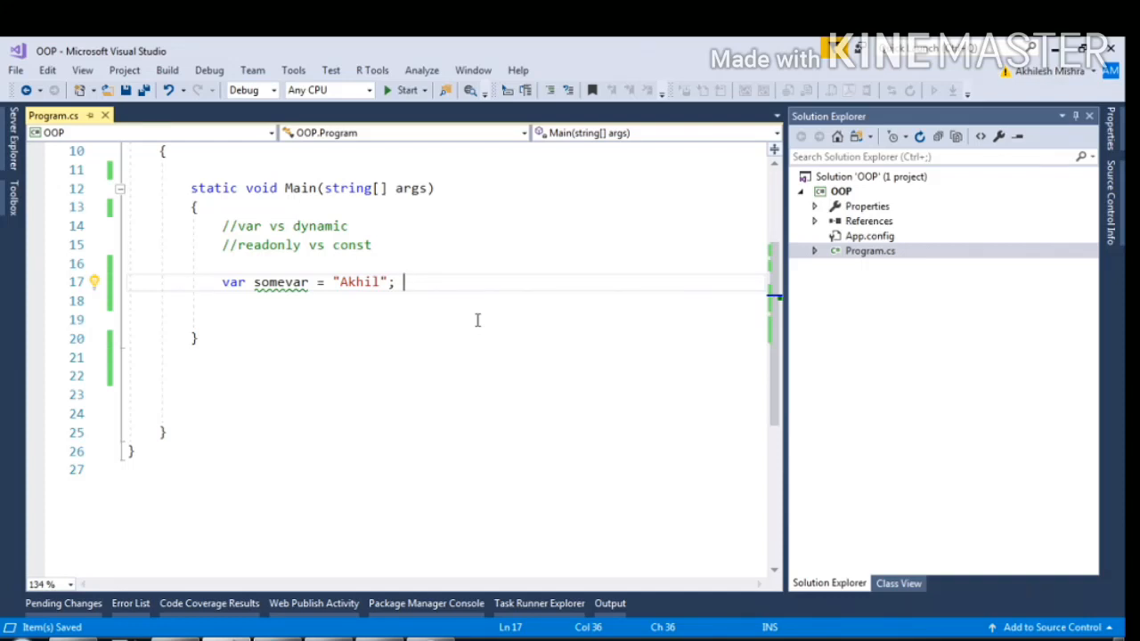
{"action": "mouse_move", "coordinate": [436, 334]}
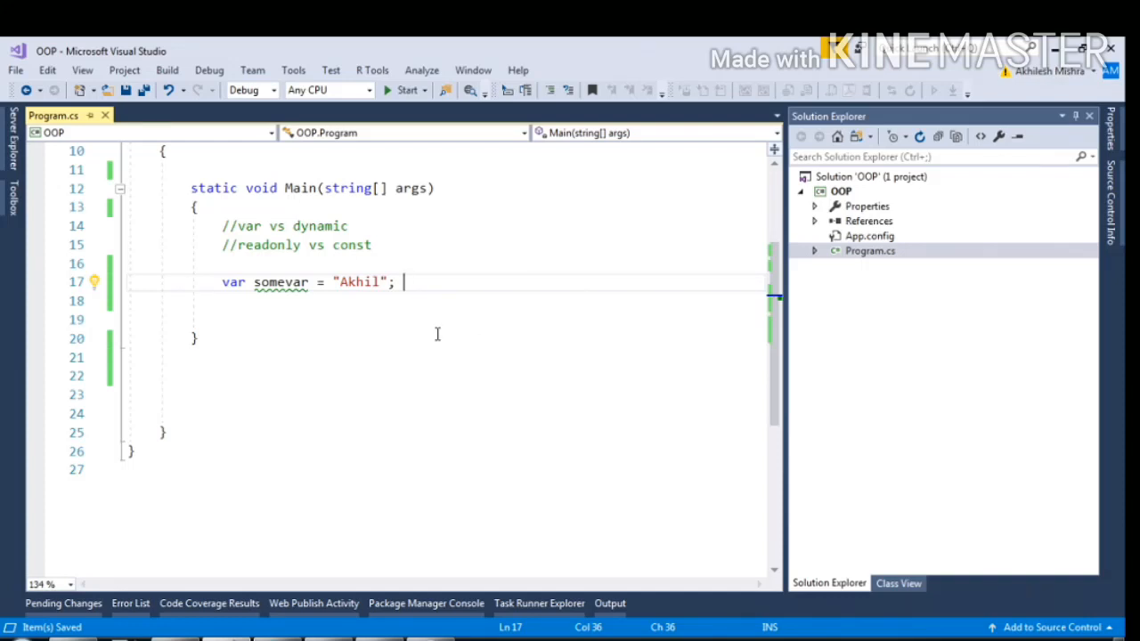
- Start a somevar = 1.1; assignment on the line below var somevar = "Akhil"; in Main
{"action": "left_click", "coordinate": [373, 246]}
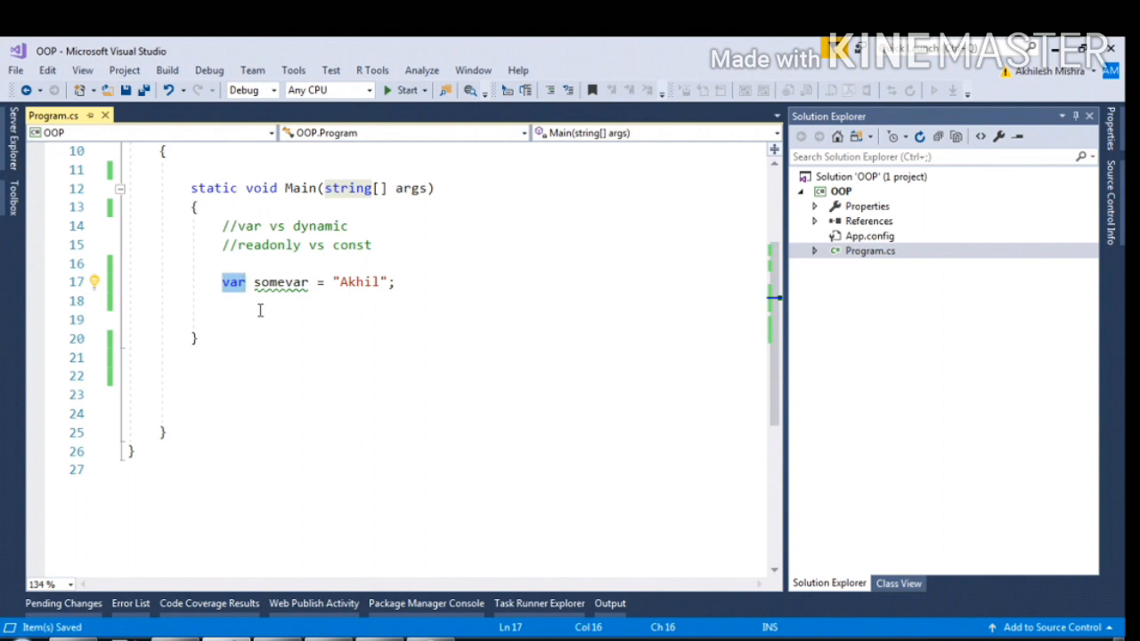
{"action": "left_click", "coordinate": [257, 303]}
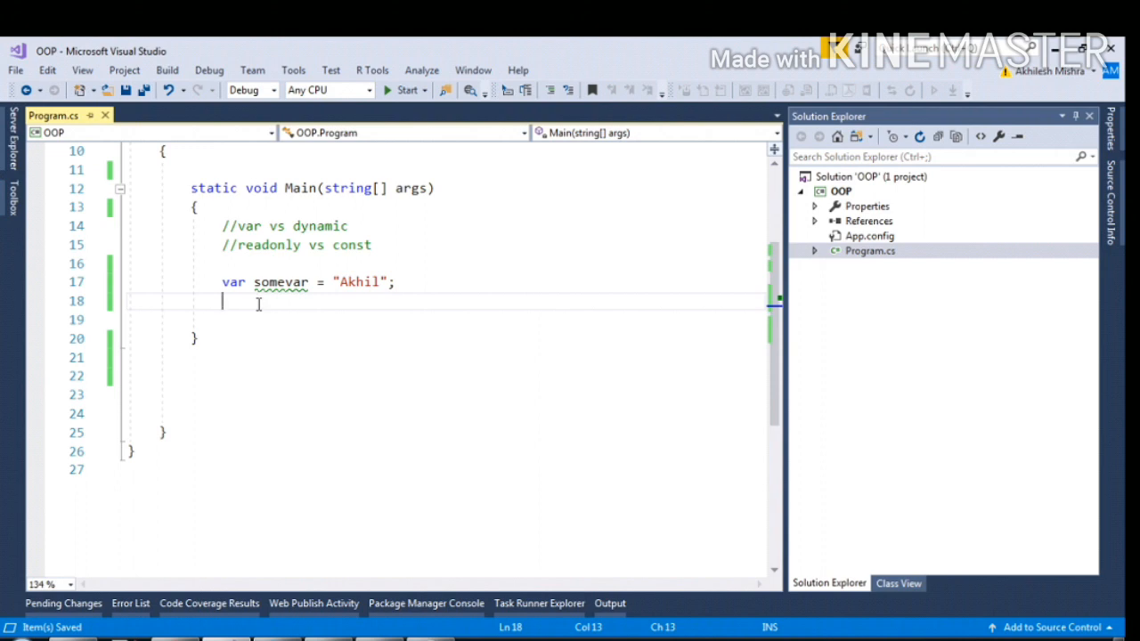
{"action": "double_click", "coordinate": [356, 281]}
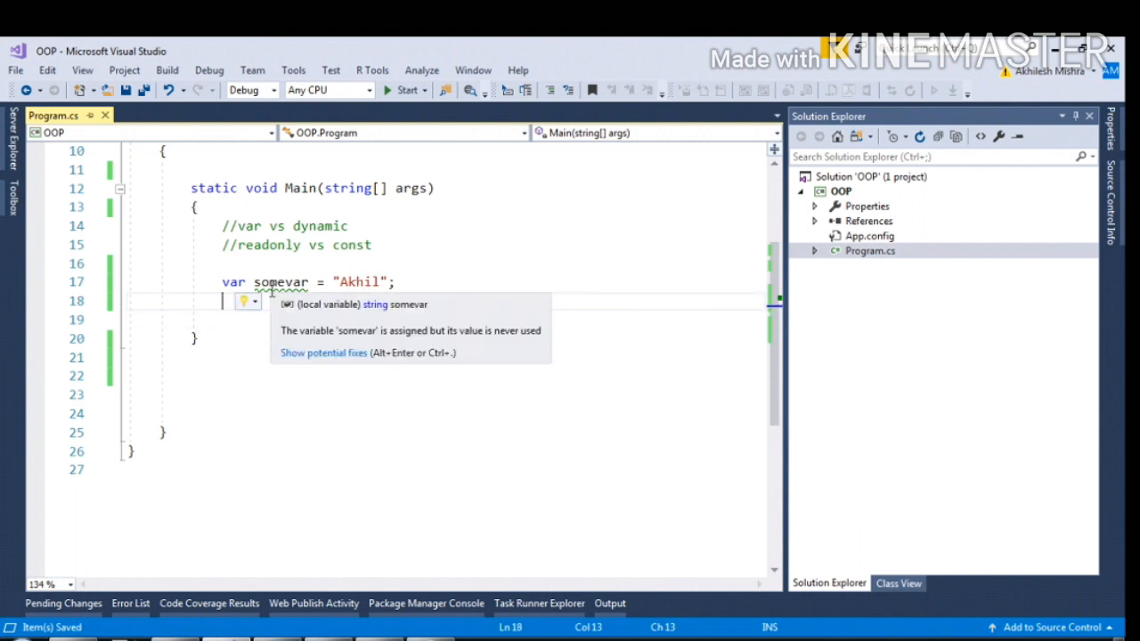
{"action": "type", "text": "somevar = 1.1;"}
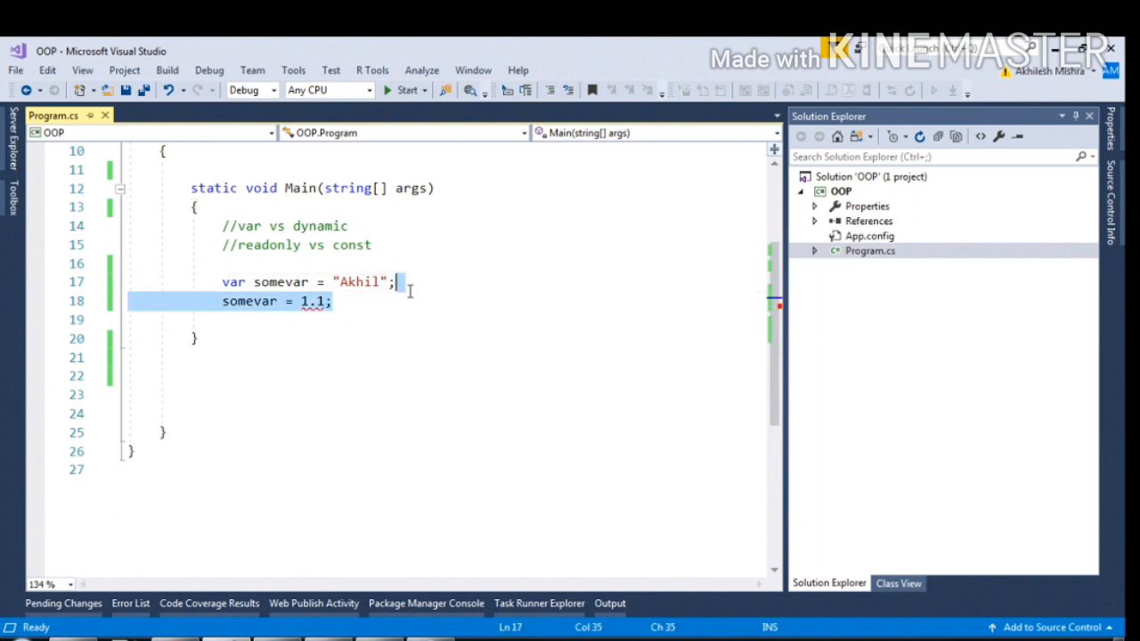
- Delete the somevar = 1.1; line and try typing var / dynamic string at class level
{"action": "key", "text": "Delete"}
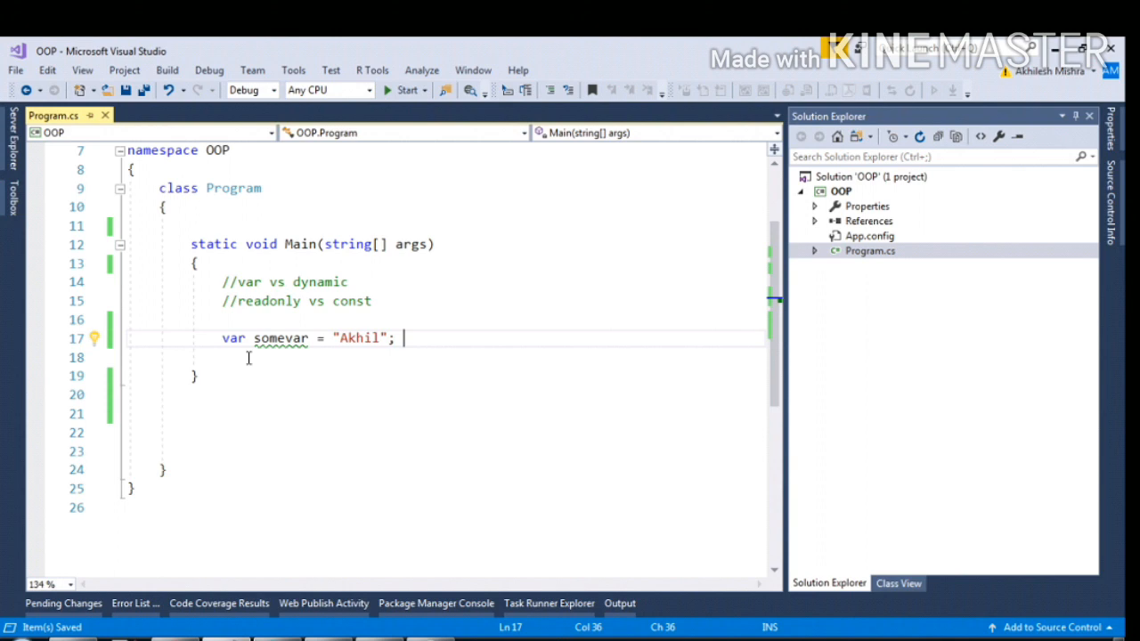
{"action": "type", "text": "va"}
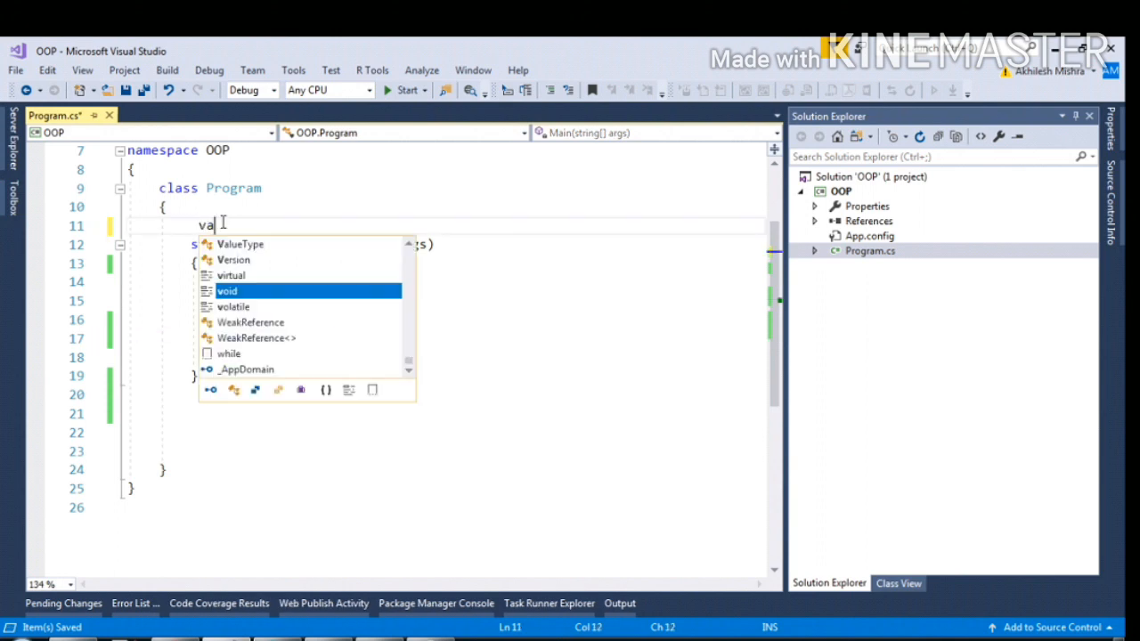
{"action": "type", "text": "r"}
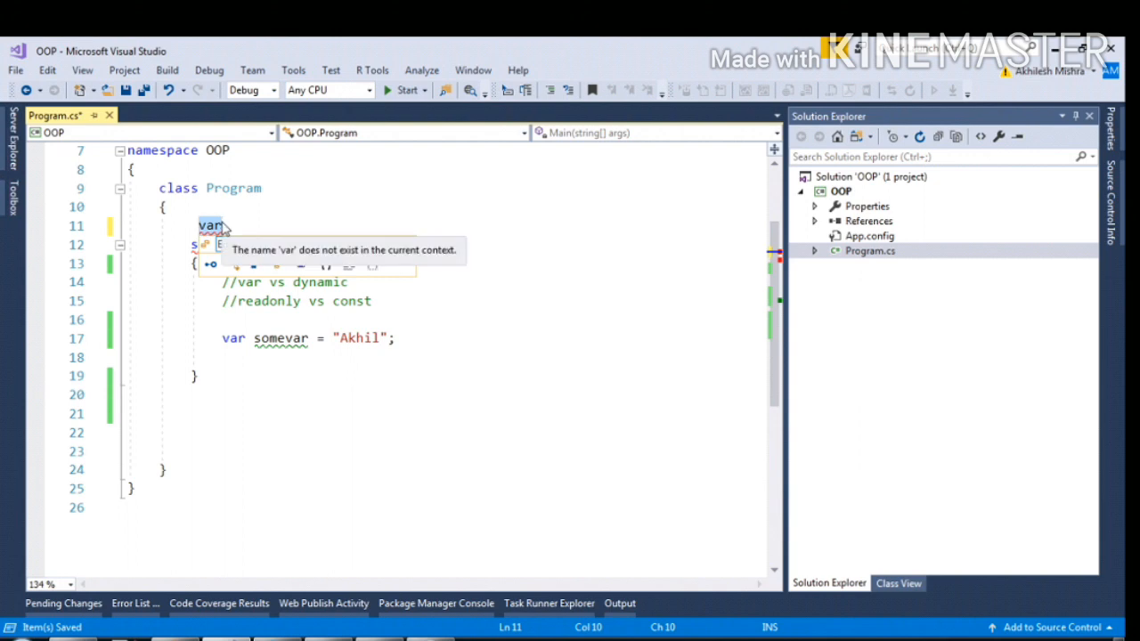
{"action": "type", "text": "d"}
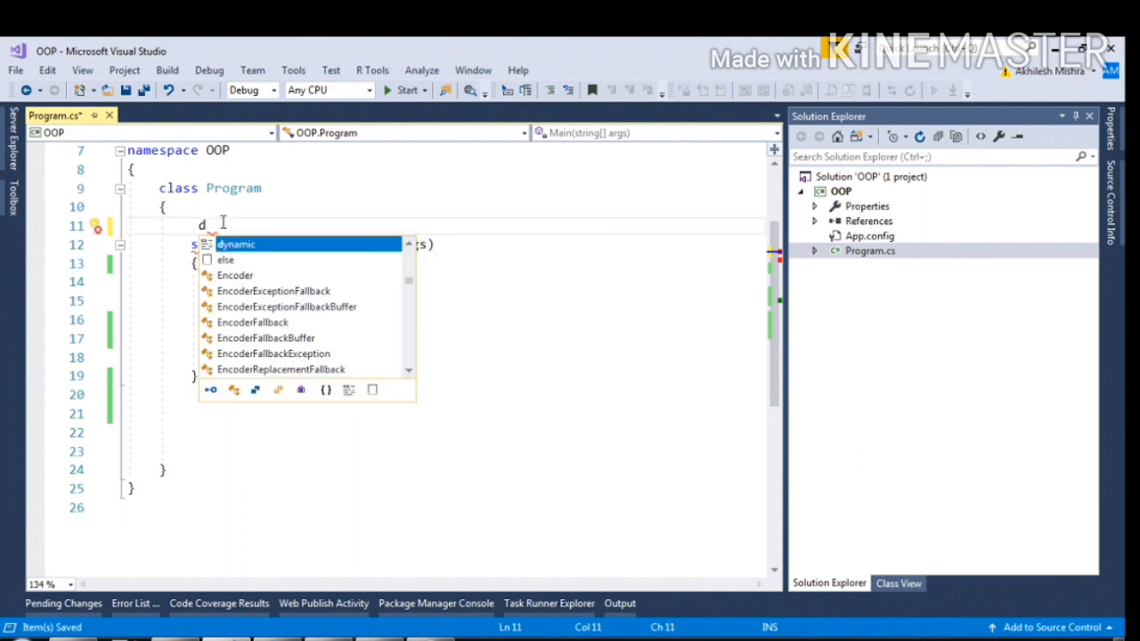
{"action": "type", "text": "tring"}
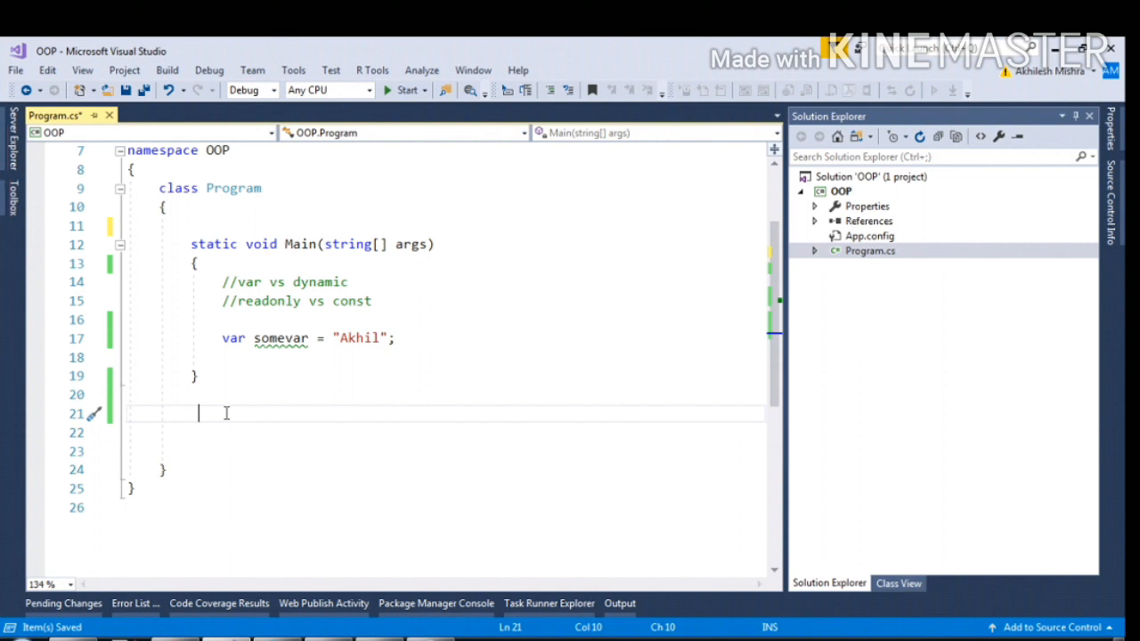
{"action": "type", "text": "public"}
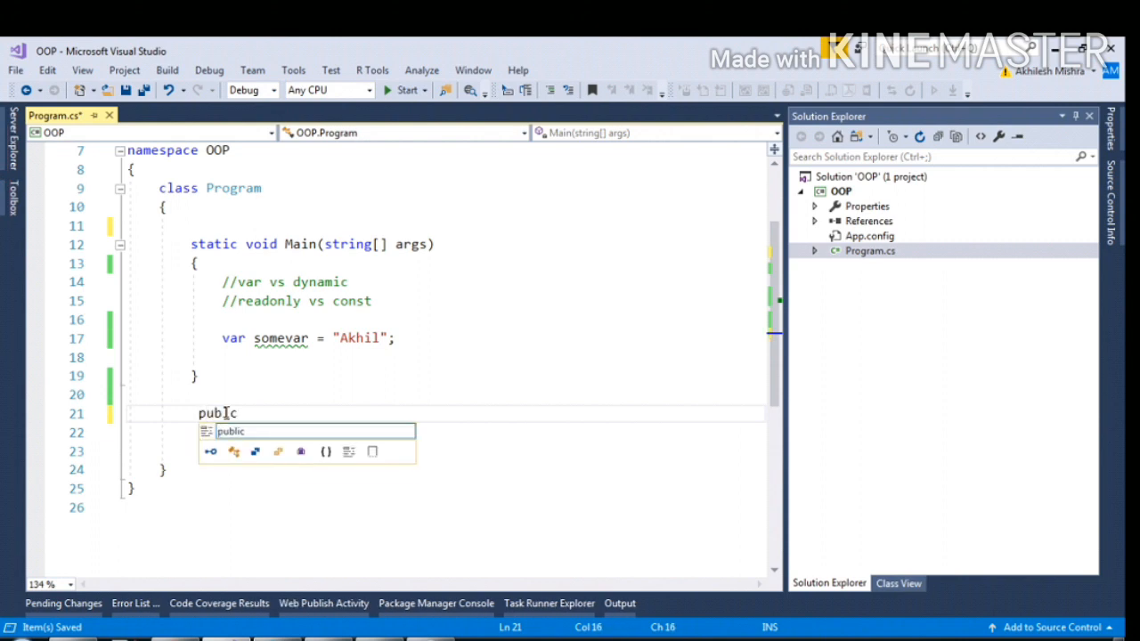
{"action": "type", "text": "void Display("}
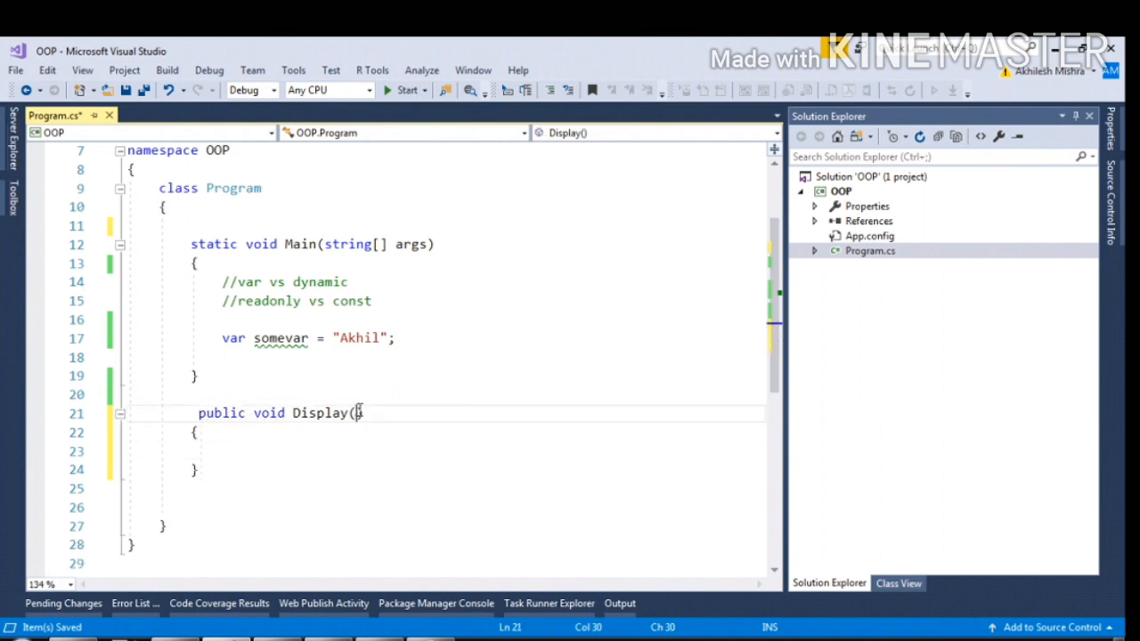
{"action": "type", "text": "string"}
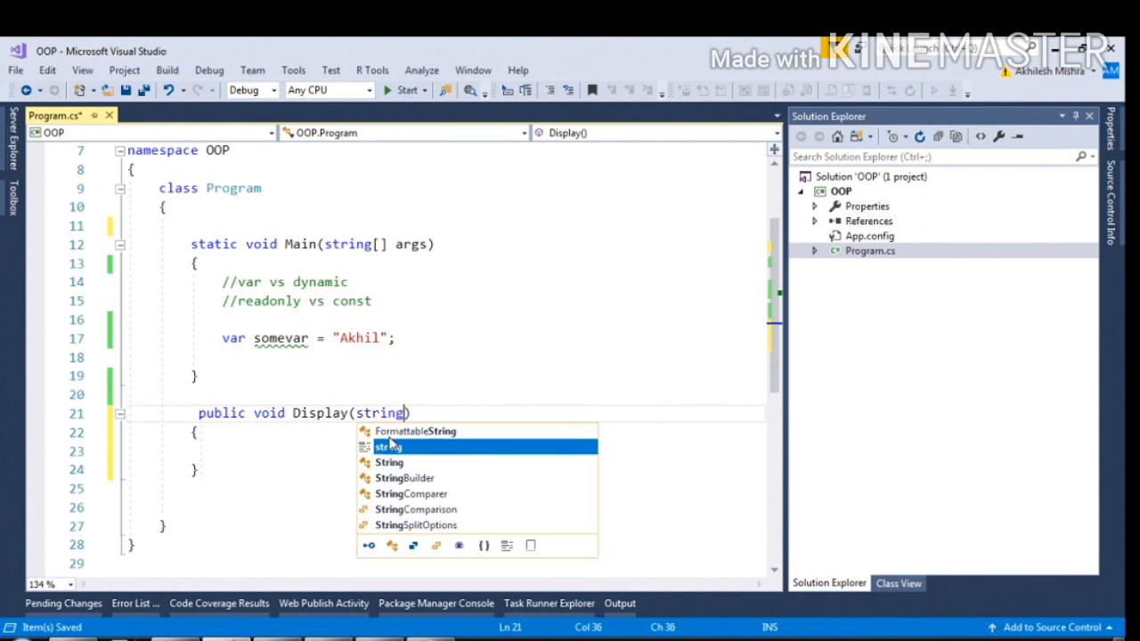
{"action": "type", "text": "va"}
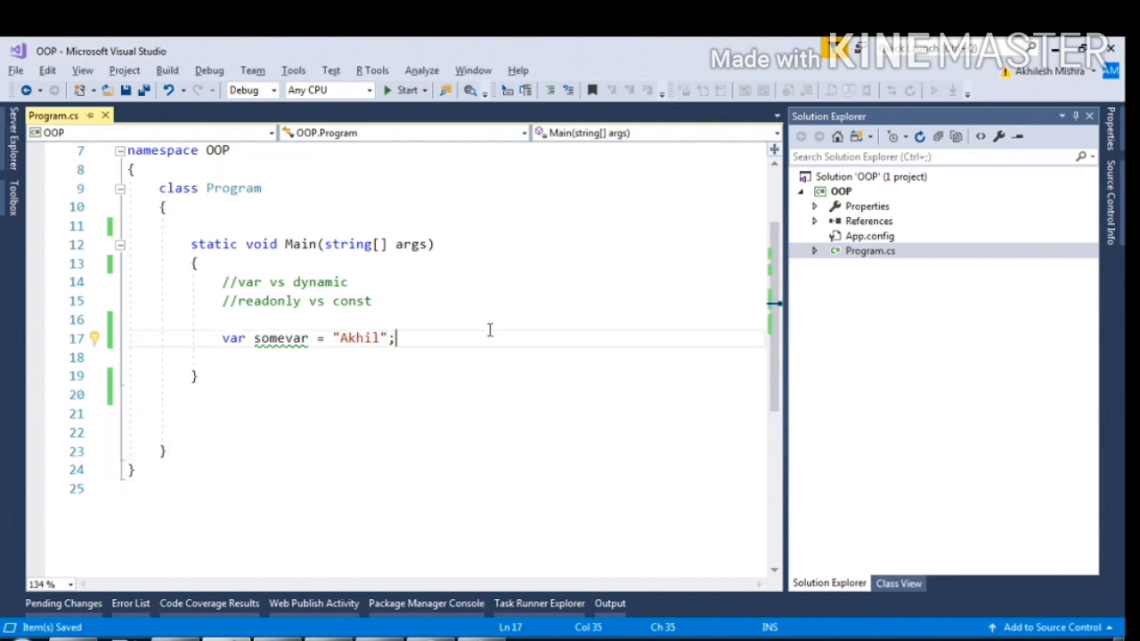
{"action": "mouse_move", "coordinate": [267, 357]}
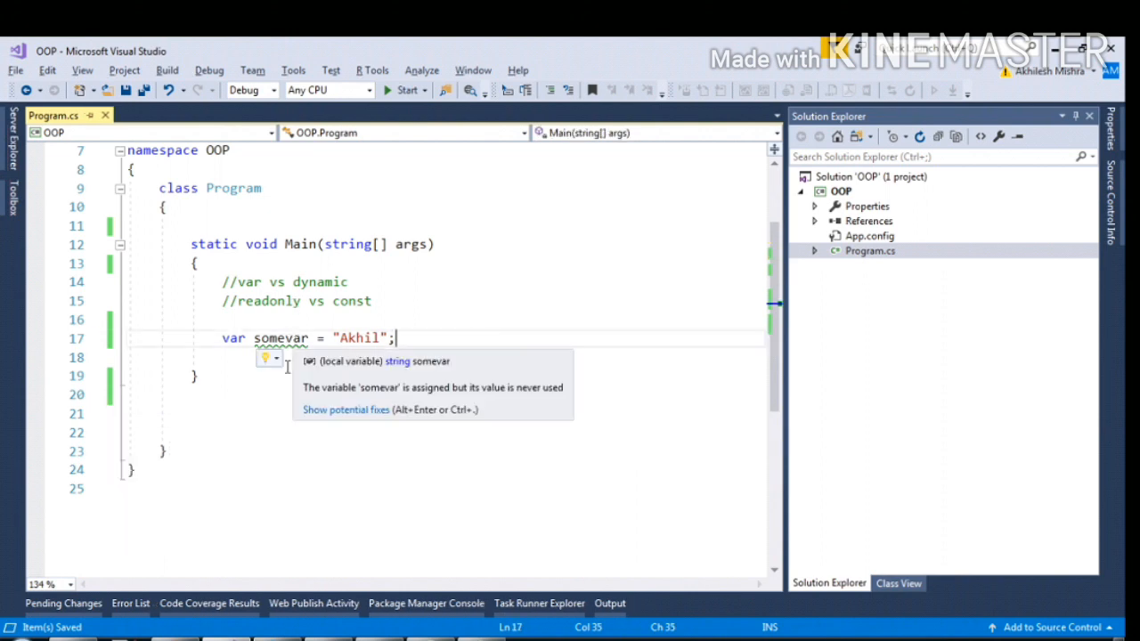
- Change the somevar declaration from var to dynamic, keeping "Akhil"
{"action": "double_click", "coordinate": [234, 338]}
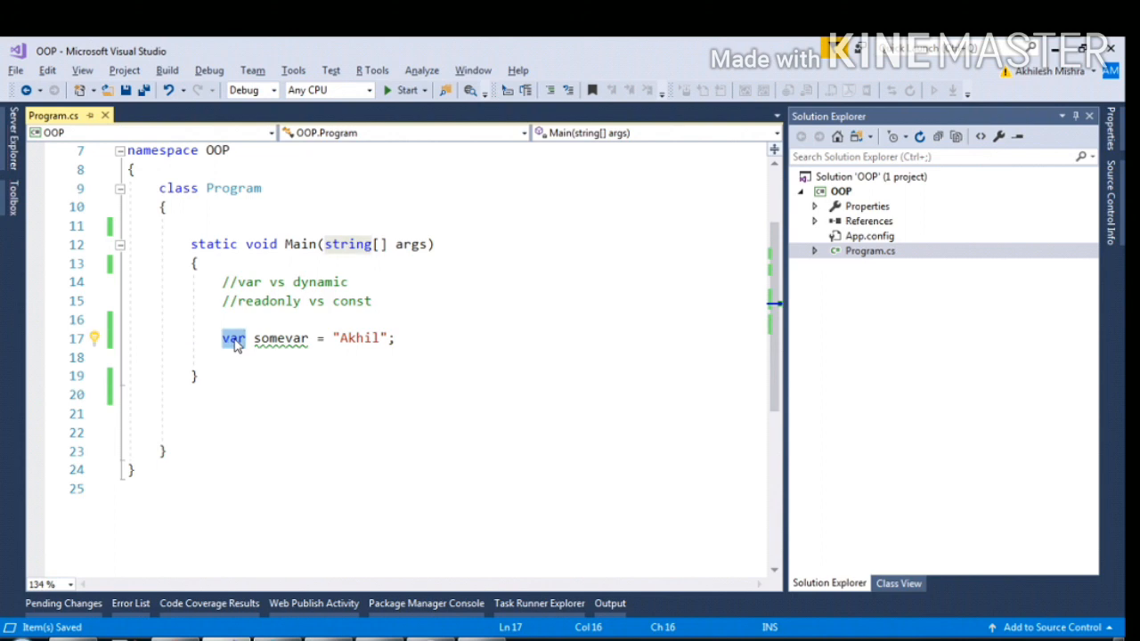
{"action": "type", "text": "dy"}
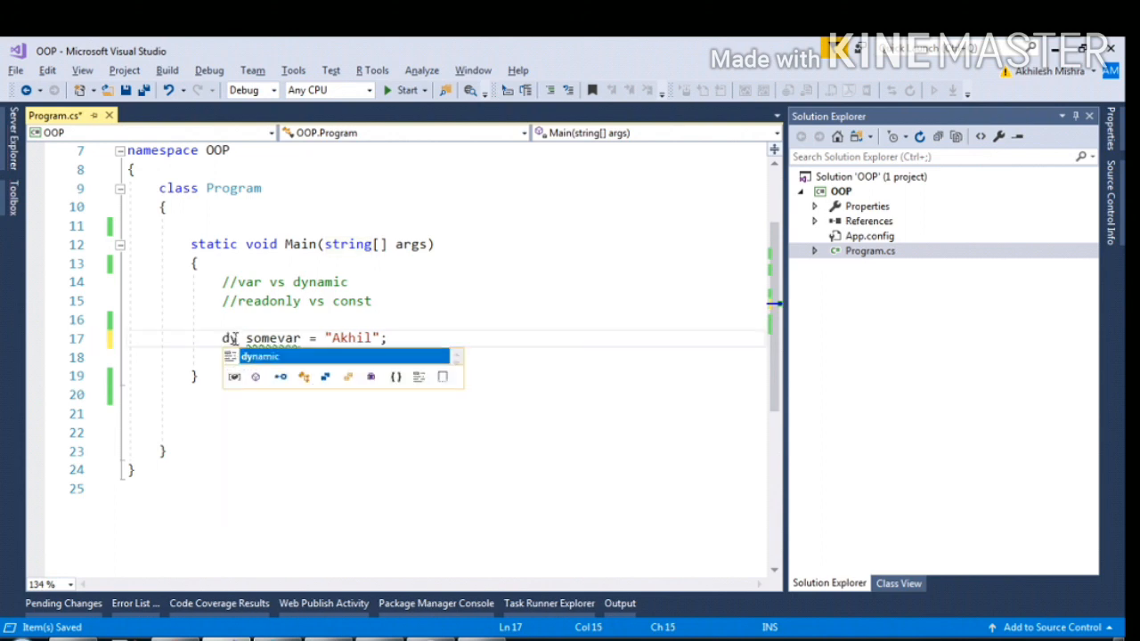
{"action": "key", "text": "Tab"}
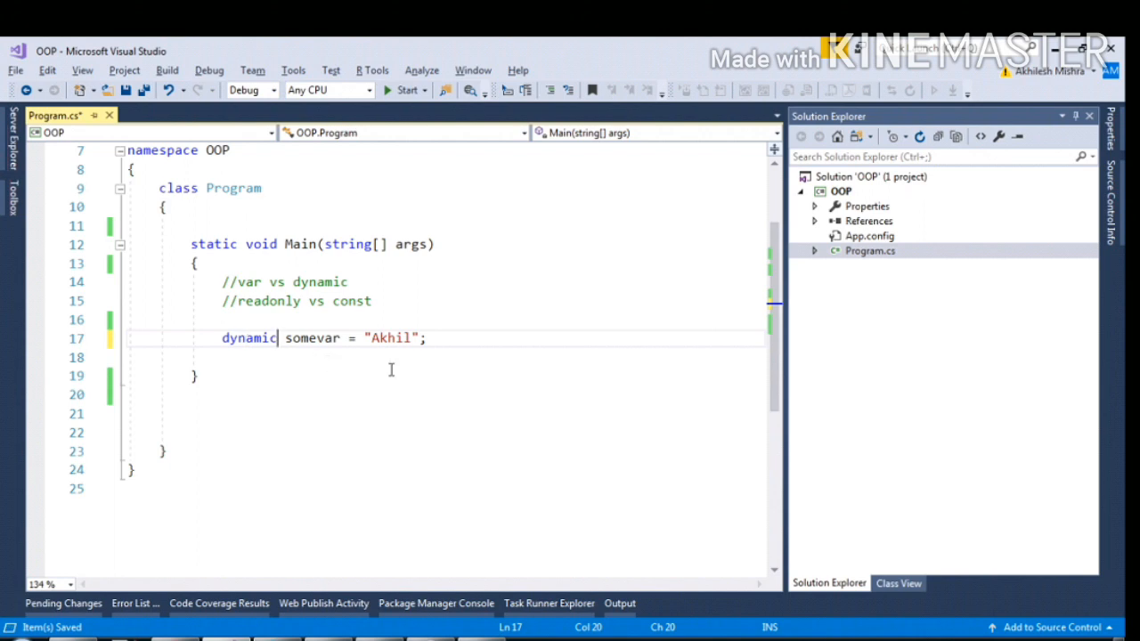
{"action": "key", "text": "enter"}
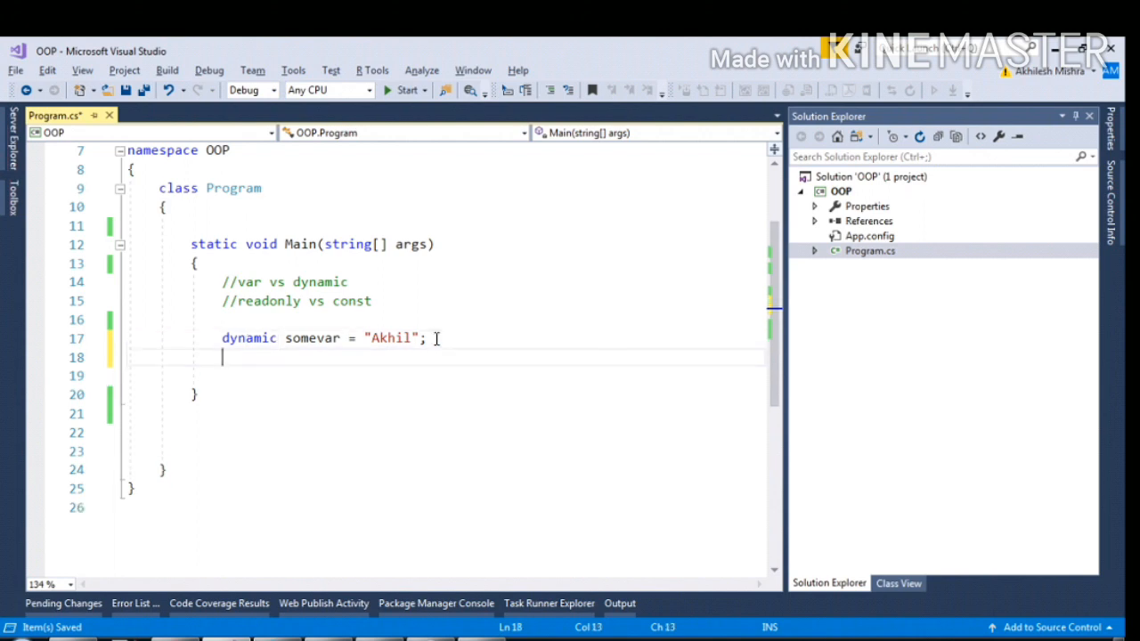
- Add somevar = 1.1; below the dynamic declaration, then position above Main
{"action": "type", "text": "somevar=1"}
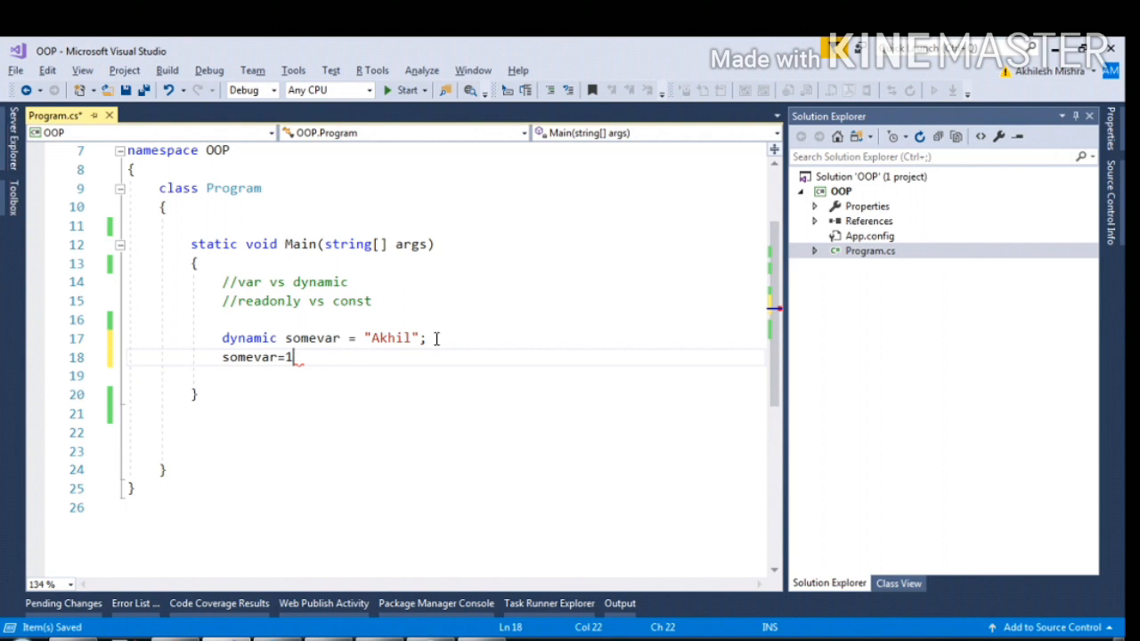
{"action": "type", "text": ".11"}
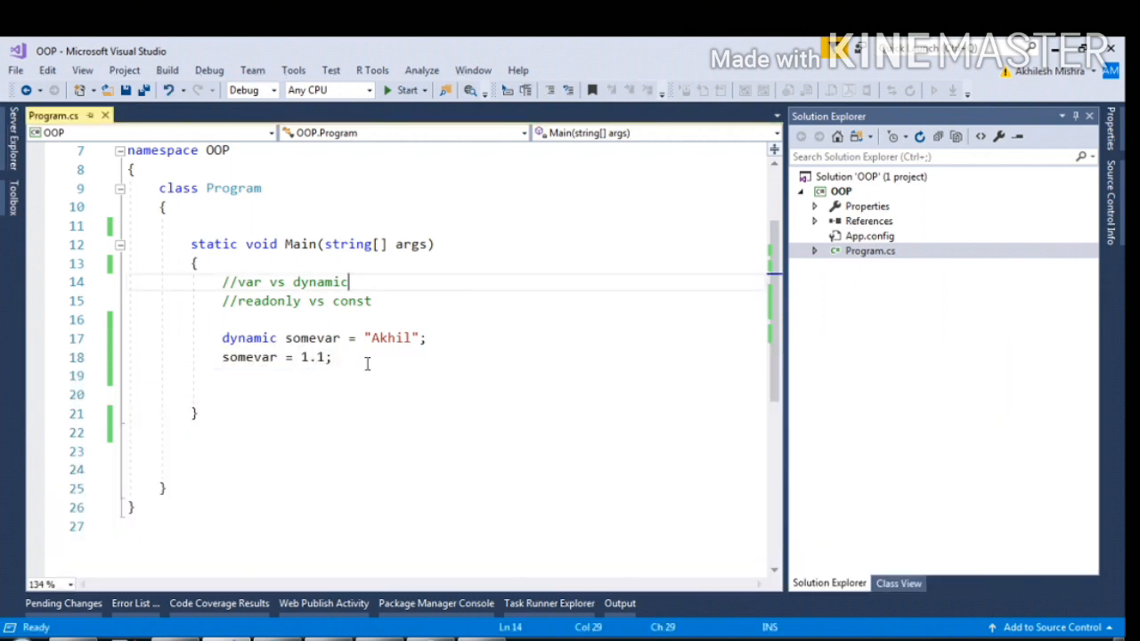
{"action": "mouse_move", "coordinate": [312, 357]}
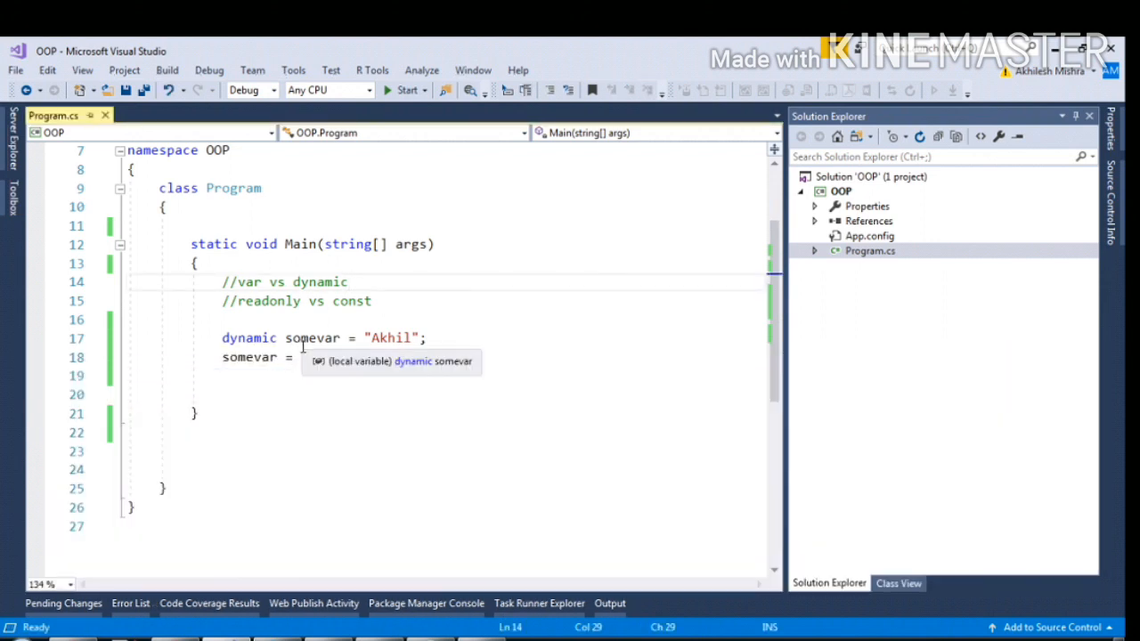
{"action": "type", "text": "1.1;"}
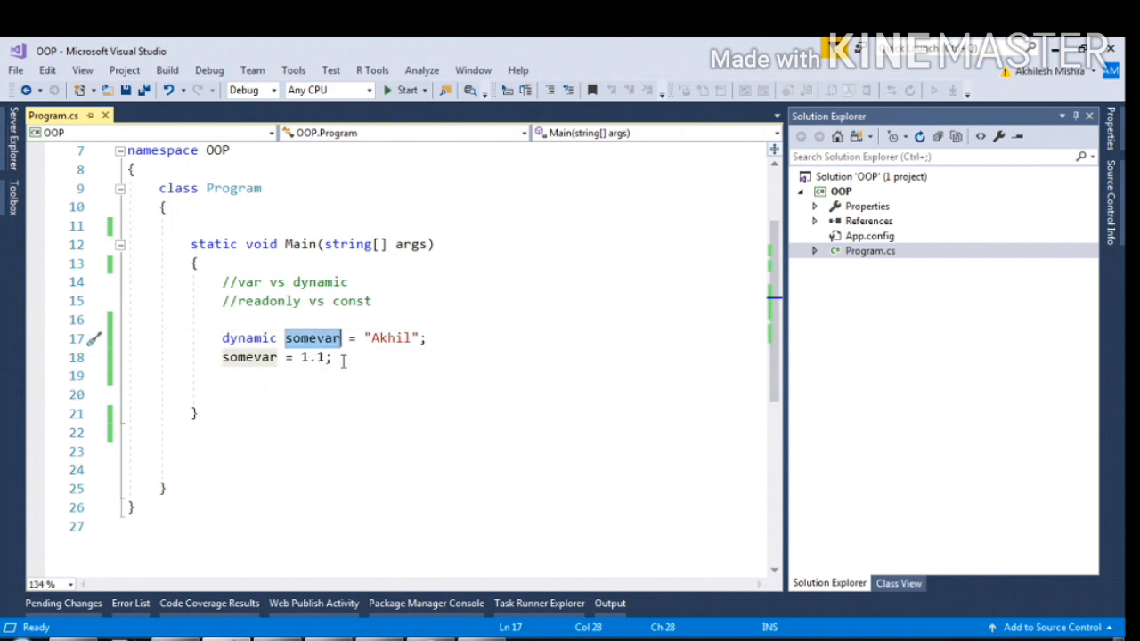
{"action": "left_click", "coordinate": [404, 374]}
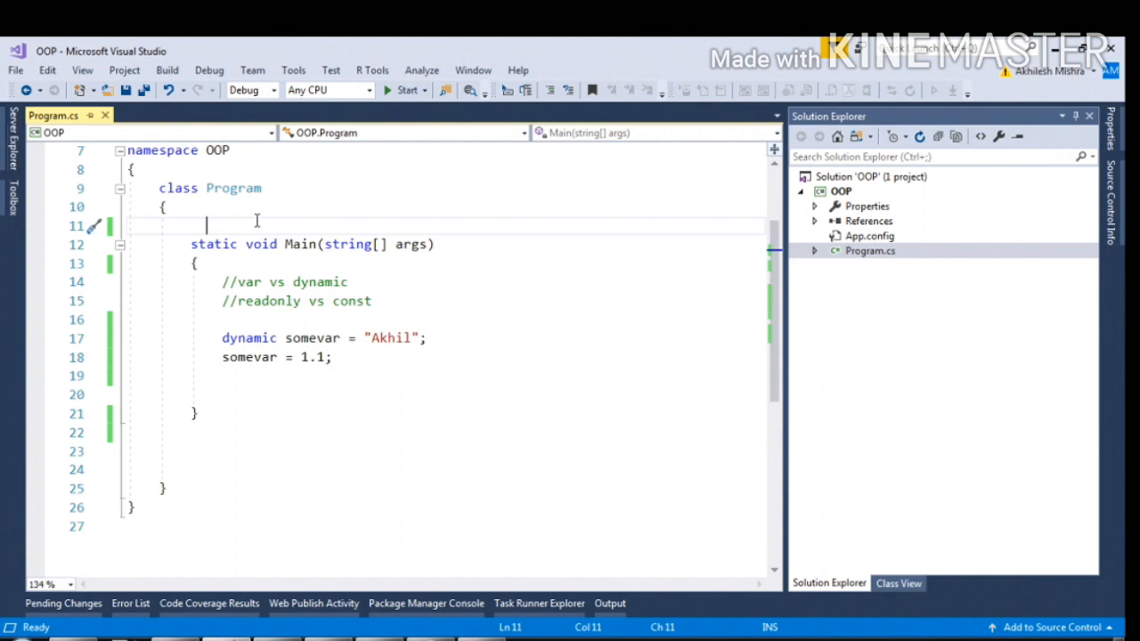
- Declare class-level field dynamic somedya = 1.1; and begin a public member below Main
{"action": "type", "text": "d"}
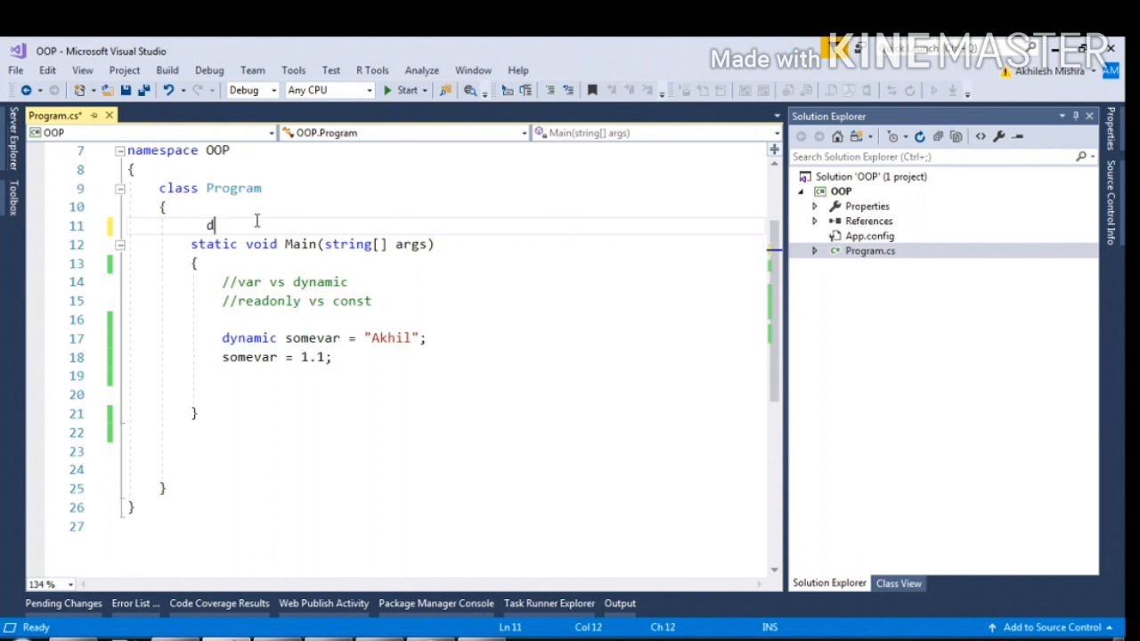
{"action": "type", "text": "ynamic"}
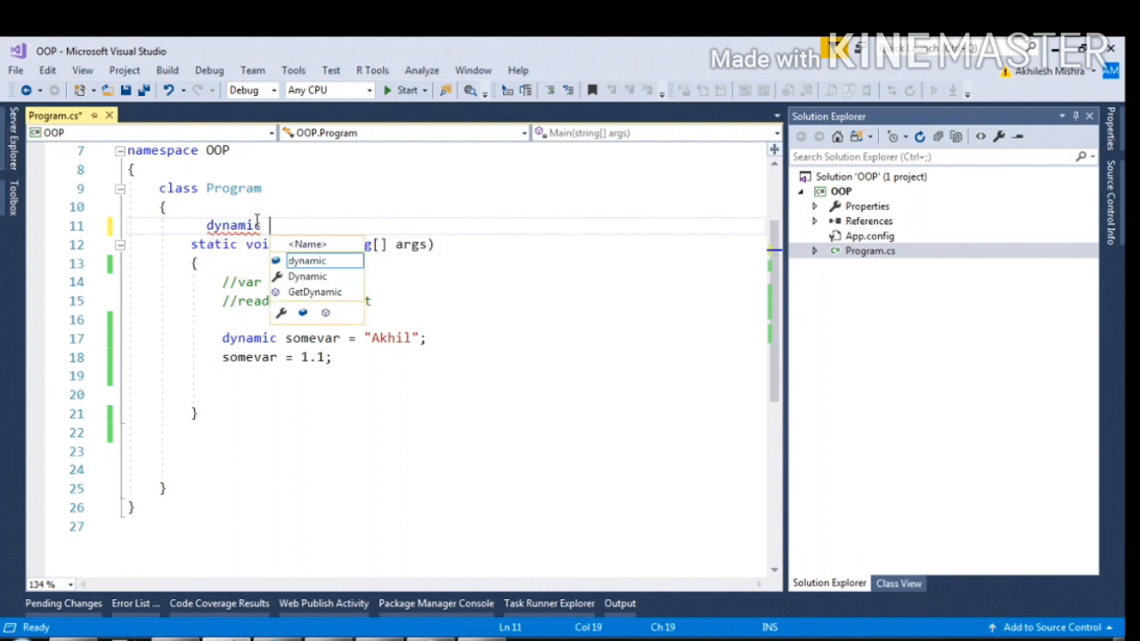
{"action": "type", "text": "somedya"}
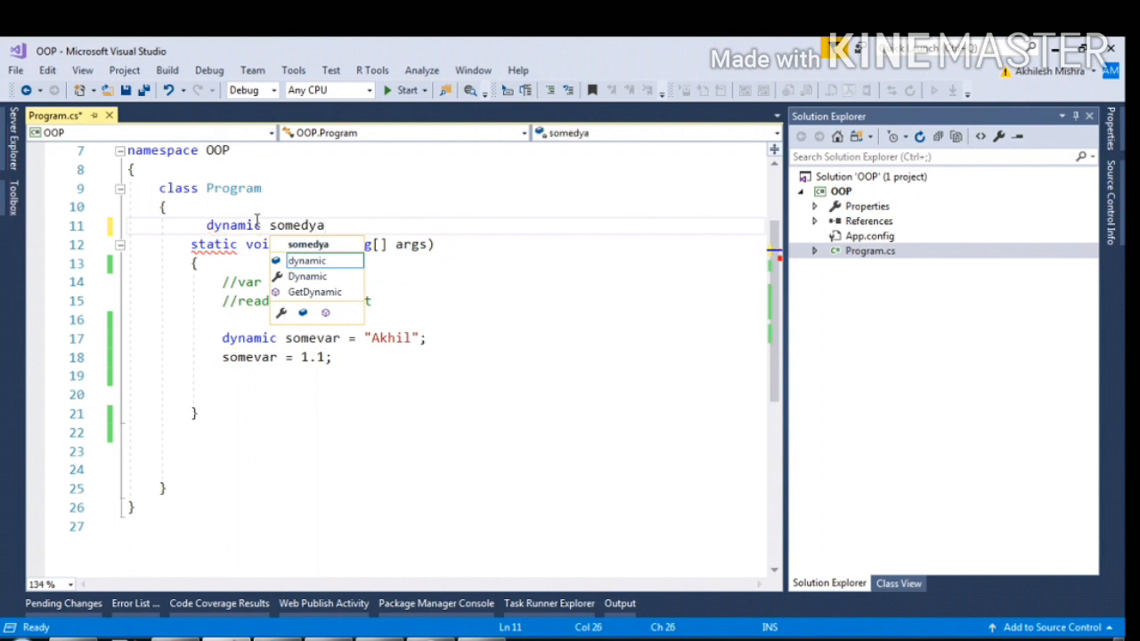
{"action": "type", "text": "= 1.1;"}
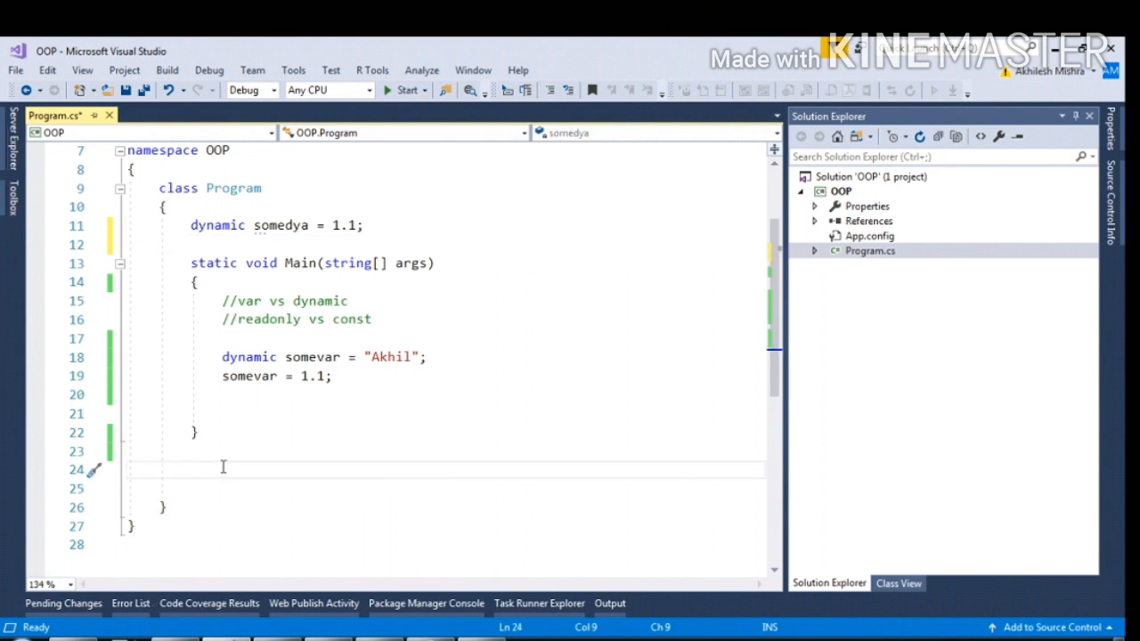
{"action": "type", "text": "public"}
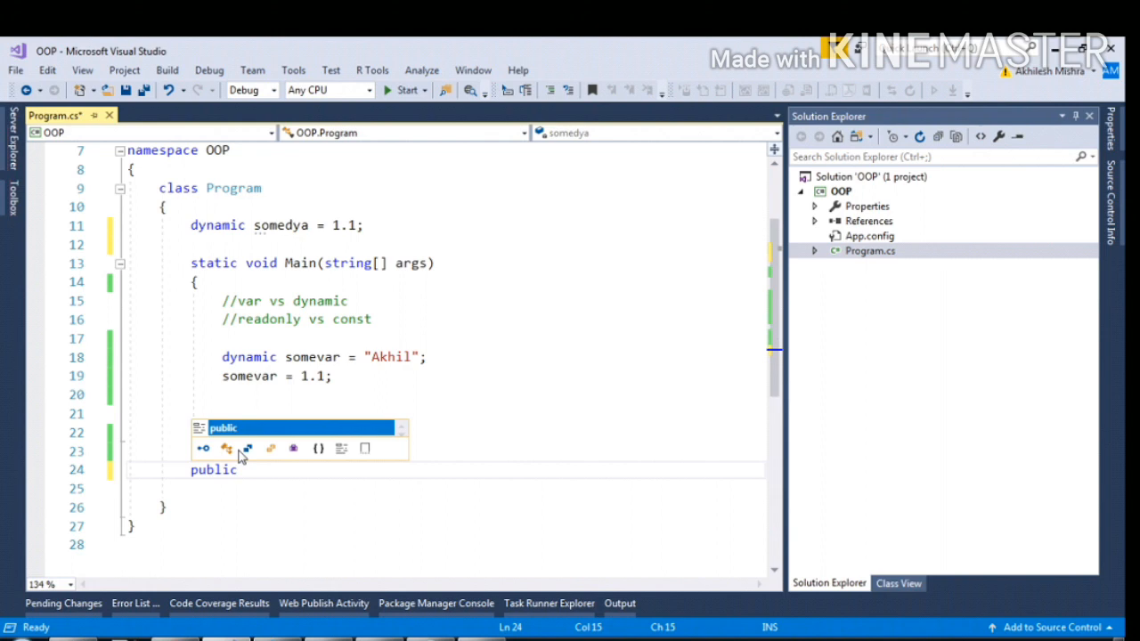
- Type a public void Display method with a var/dynamic parameter attempt
{"action": "type", "text": "void Display(dynamic"}
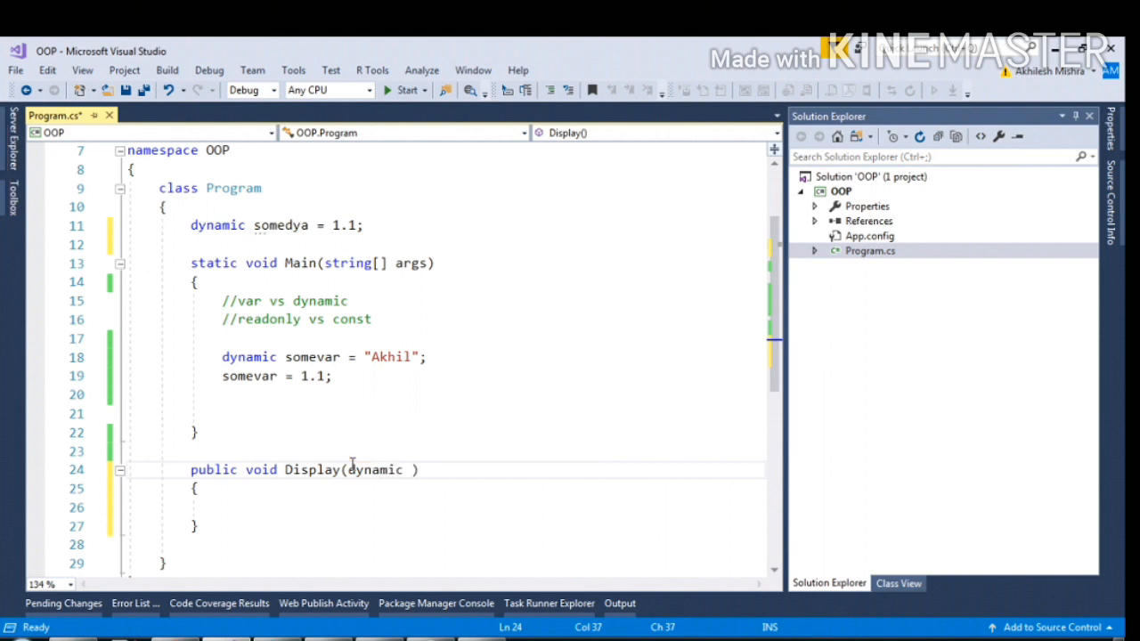
{"action": "type", "text": "varso"}
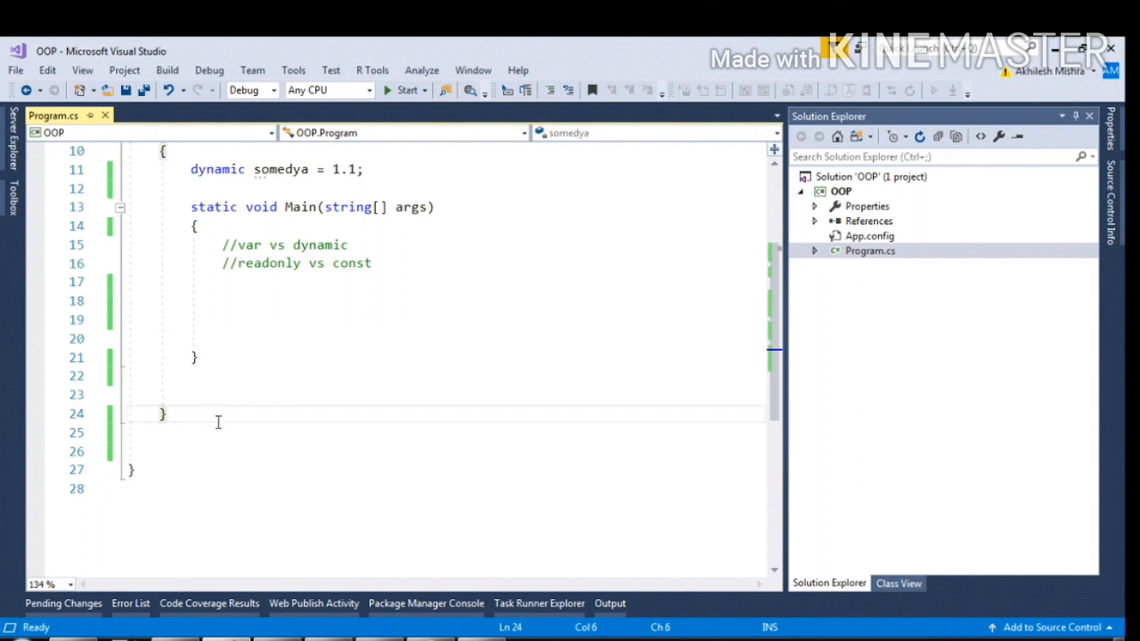
- Create class MyClass with public const string myconstvalue = "akhil";
{"action": "type", "text": "class MyClass"}
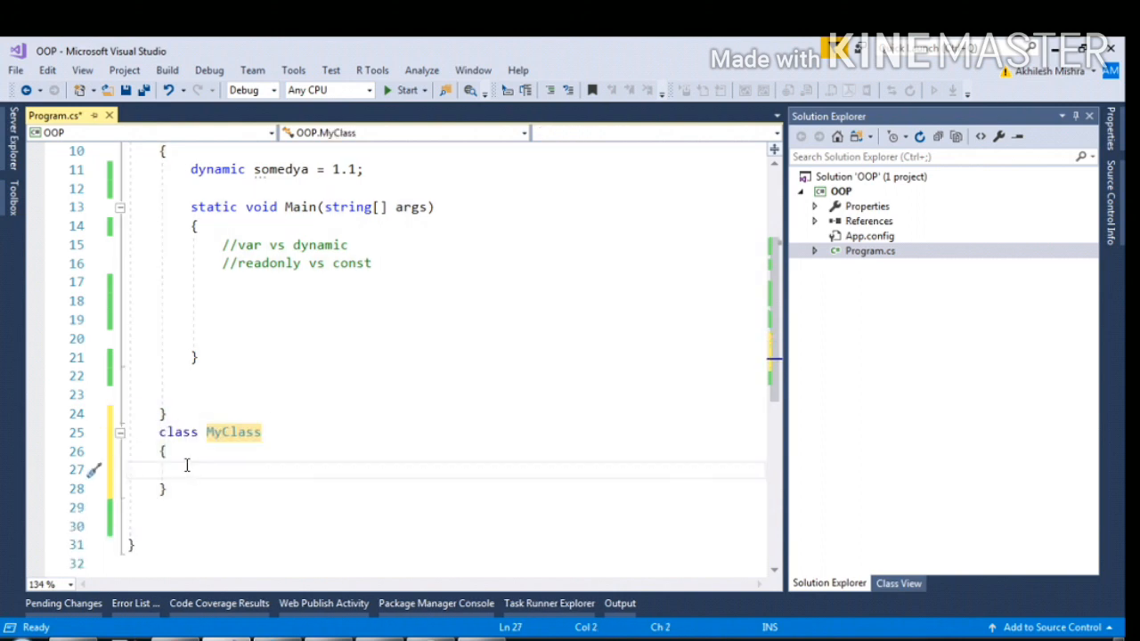
{"action": "type", "text": "public const m"}
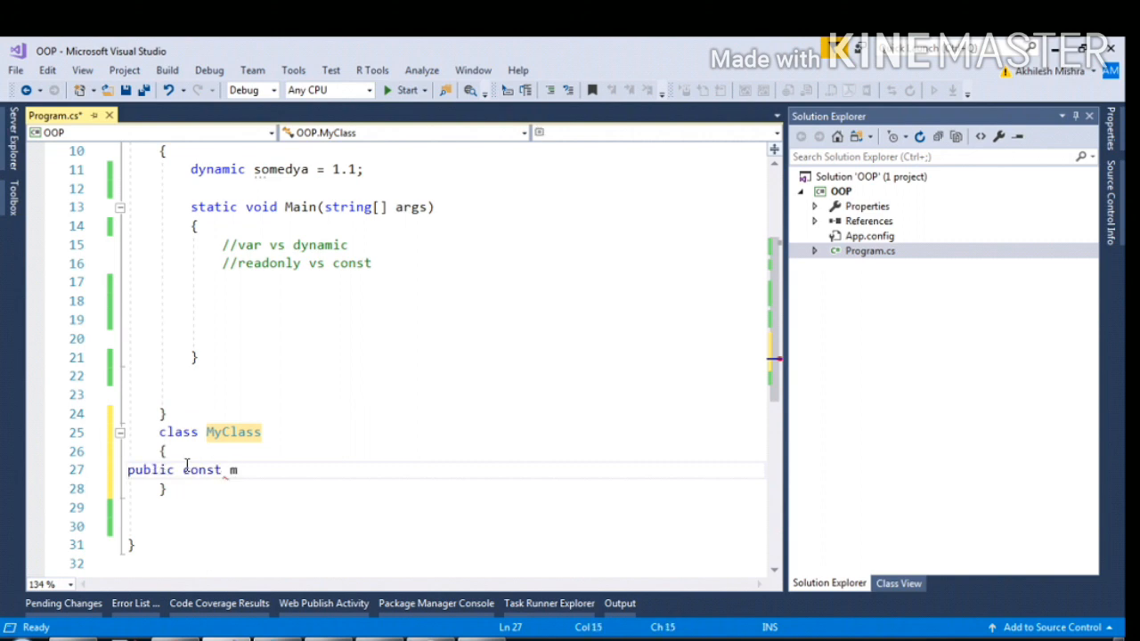
{"action": "type", "text": "yconstvalue"}
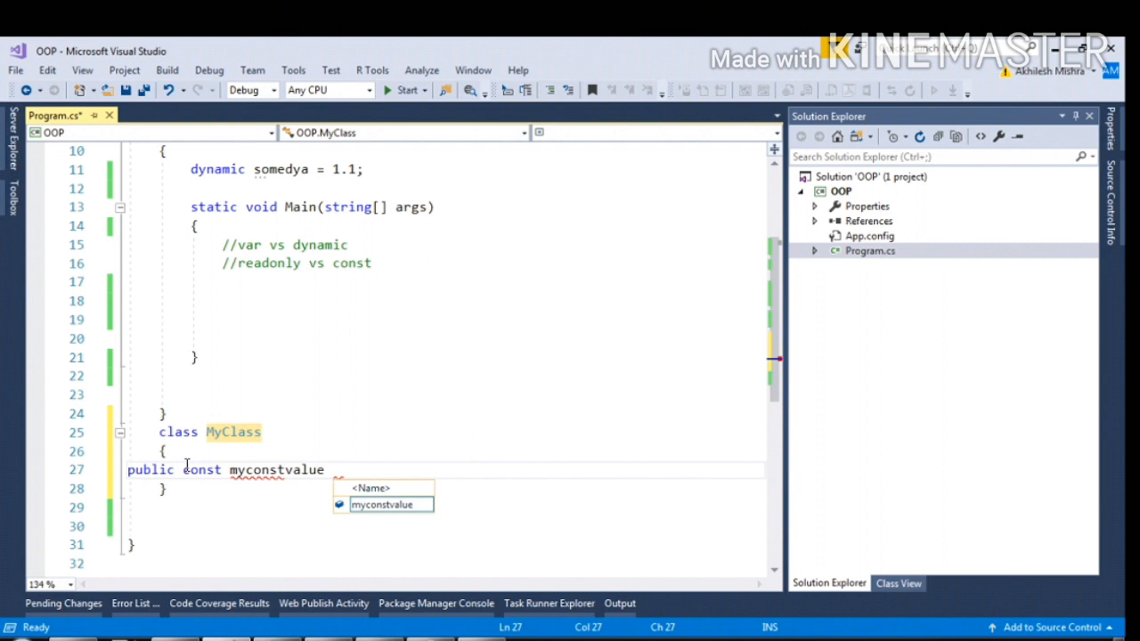
{"action": "type", "text": "=AA"}
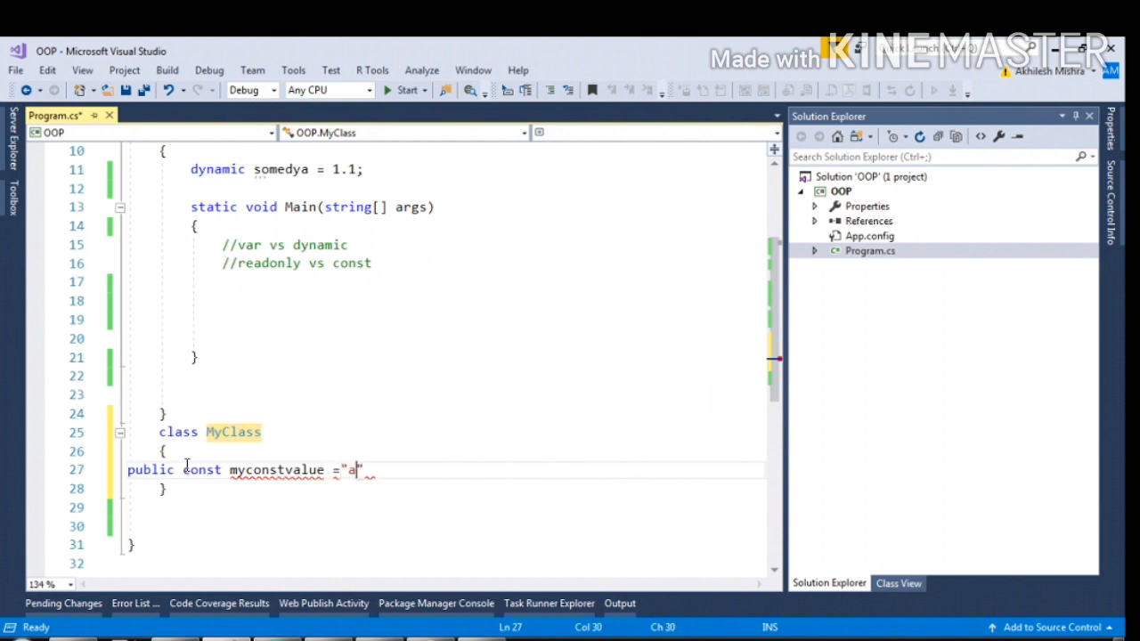
{"action": "type", "text": "khil"}
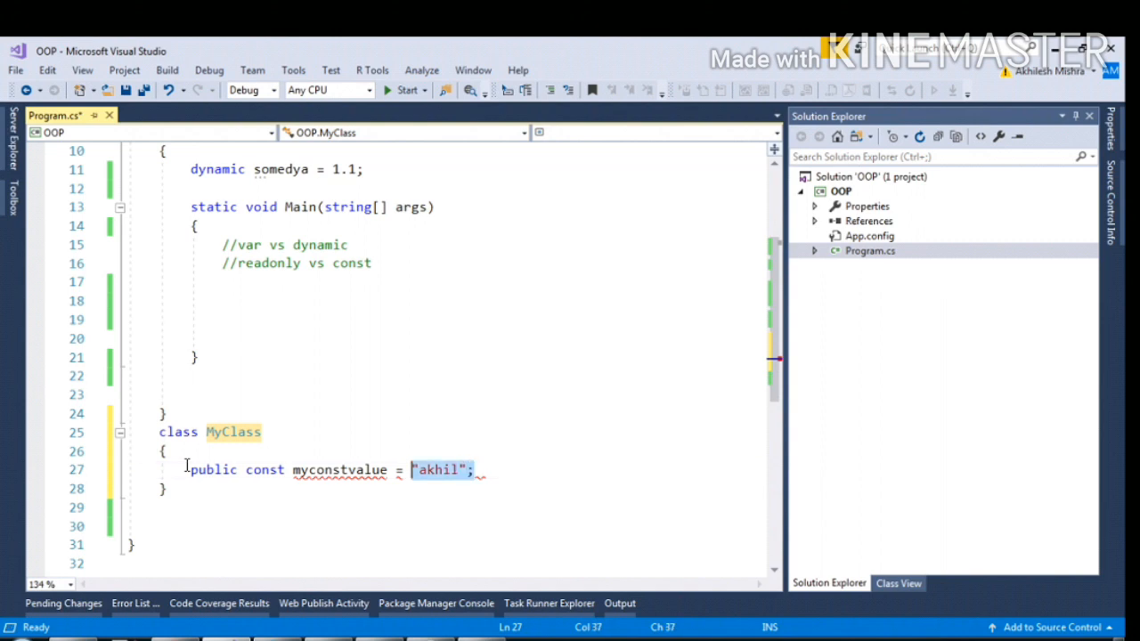
{"action": "type", "text": "sgtring"}
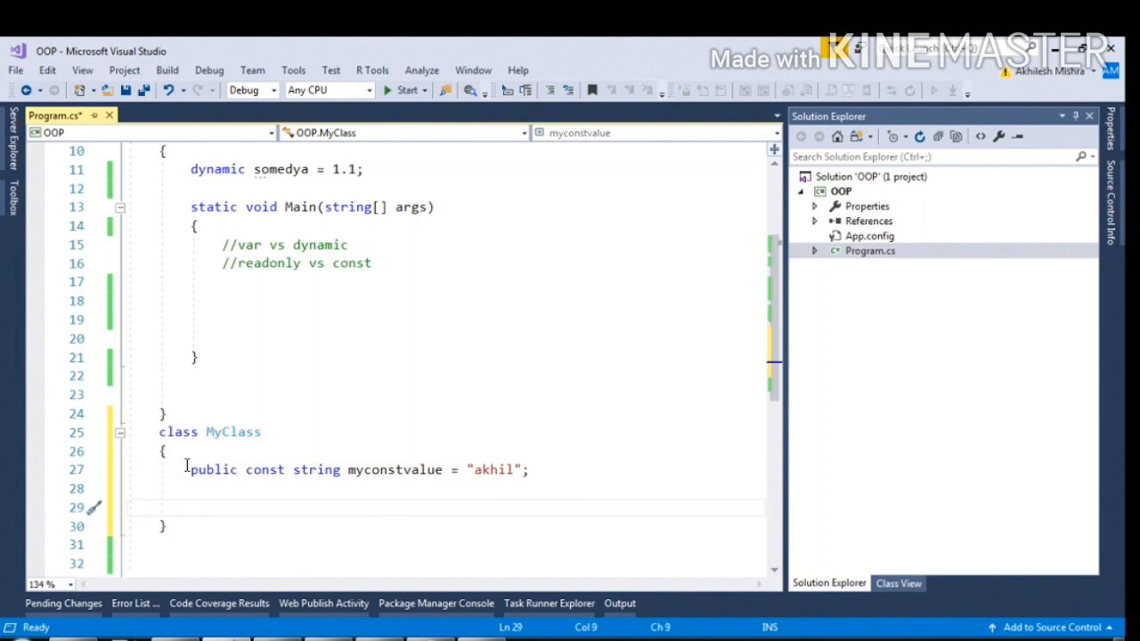
- Add a public void Display() method assigning myconstvalue = "Raj";
{"action": "type", "text": "p"}
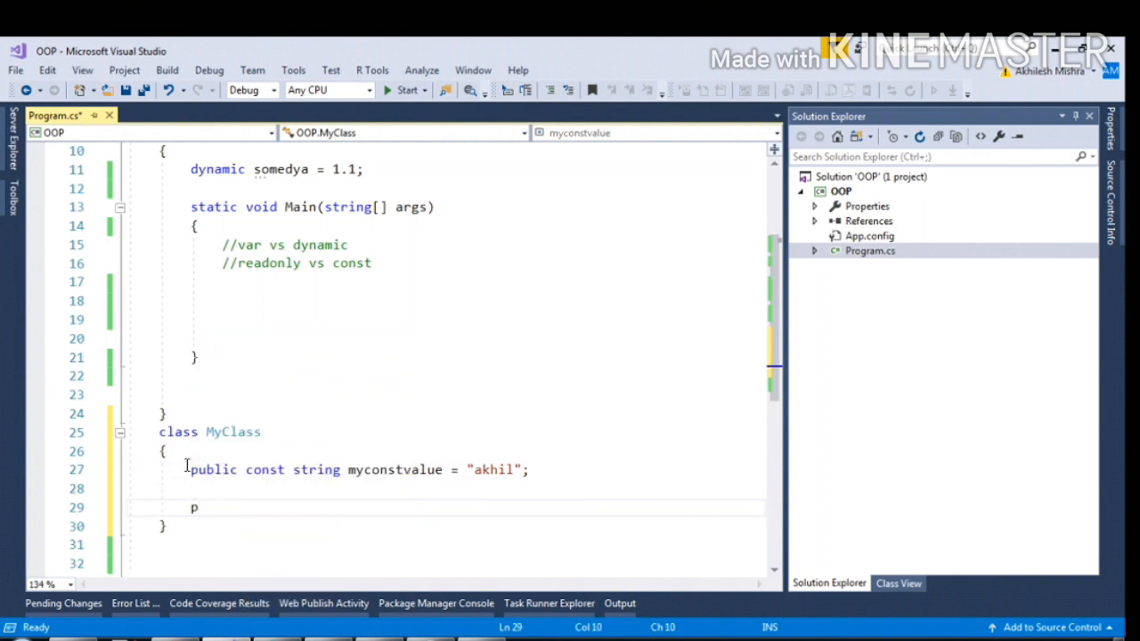
{"action": "type", "text": "ublic void Display("}
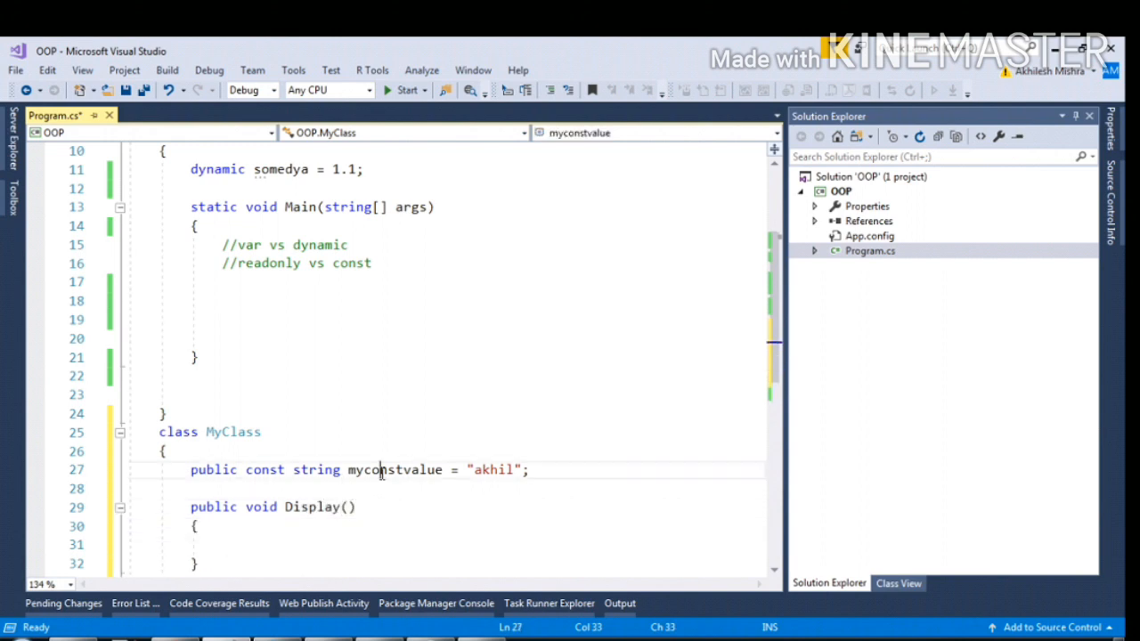
{"action": "type", "text": "myconstvalue"}
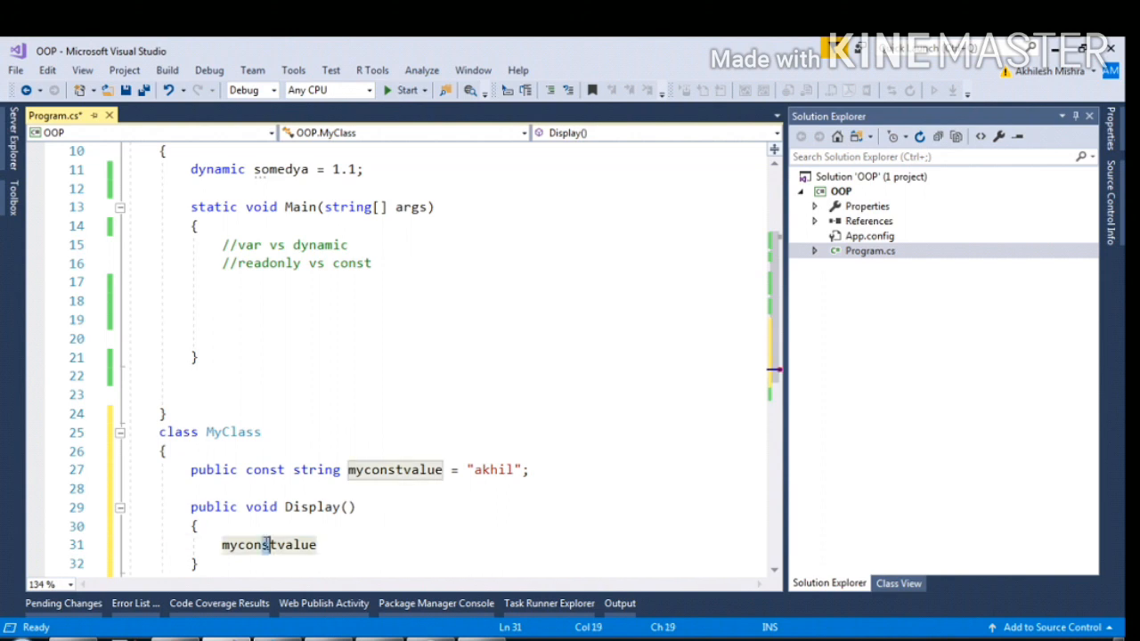
{"action": "type", "text": "="}
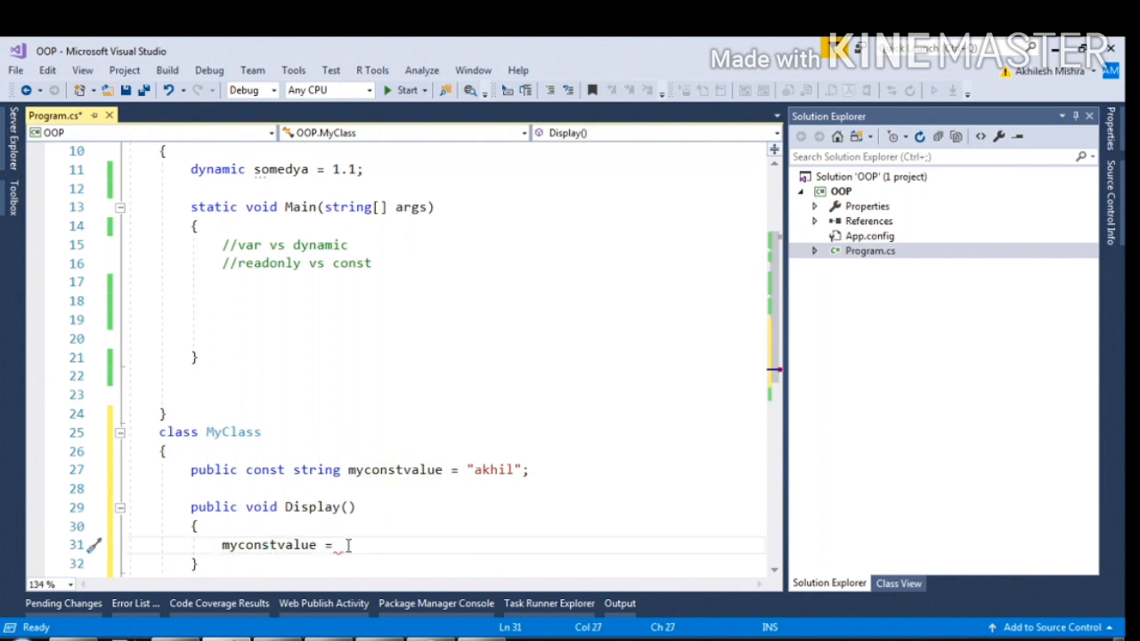
{"action": "type", "text": "\"Raj\""}
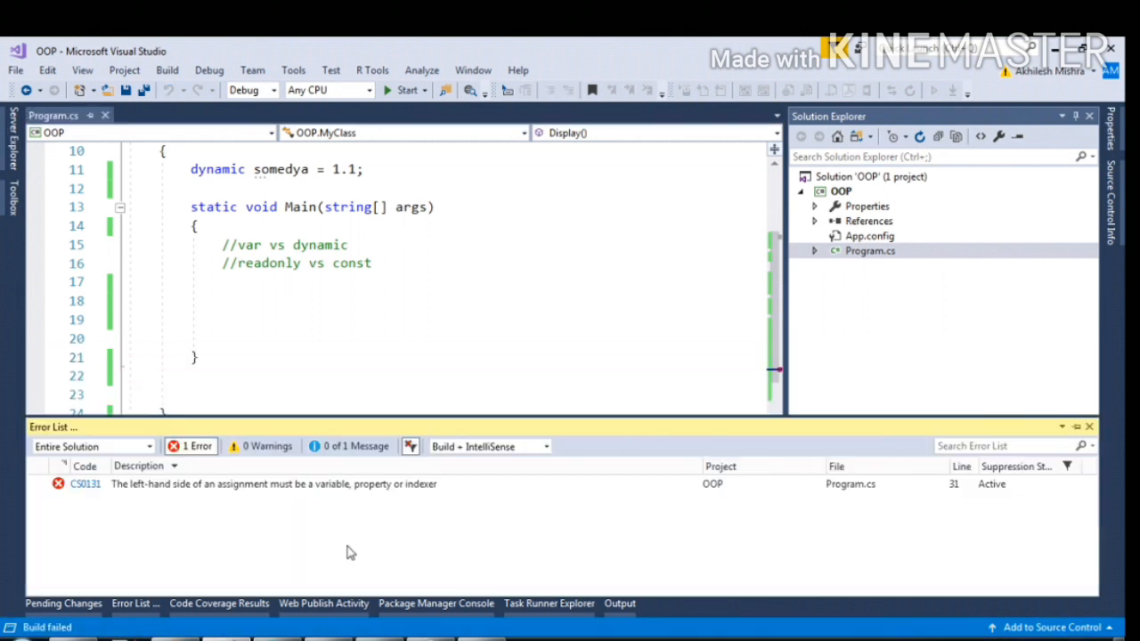
{"action": "mouse_move", "coordinate": [236, 498]}
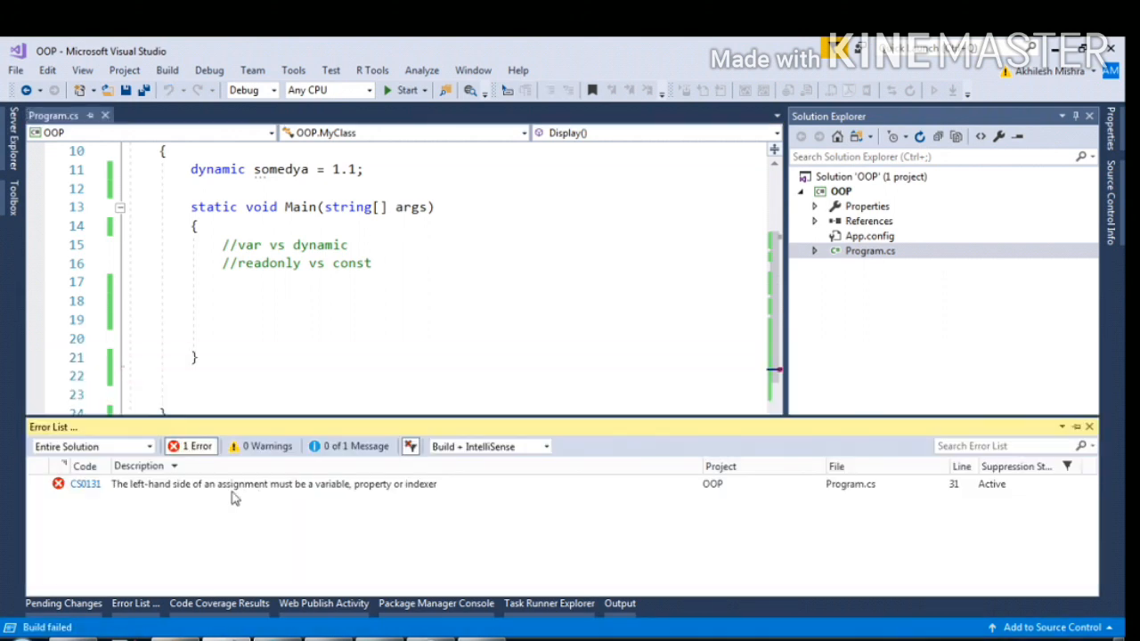
{"action": "mouse_move", "coordinate": [213, 502]}
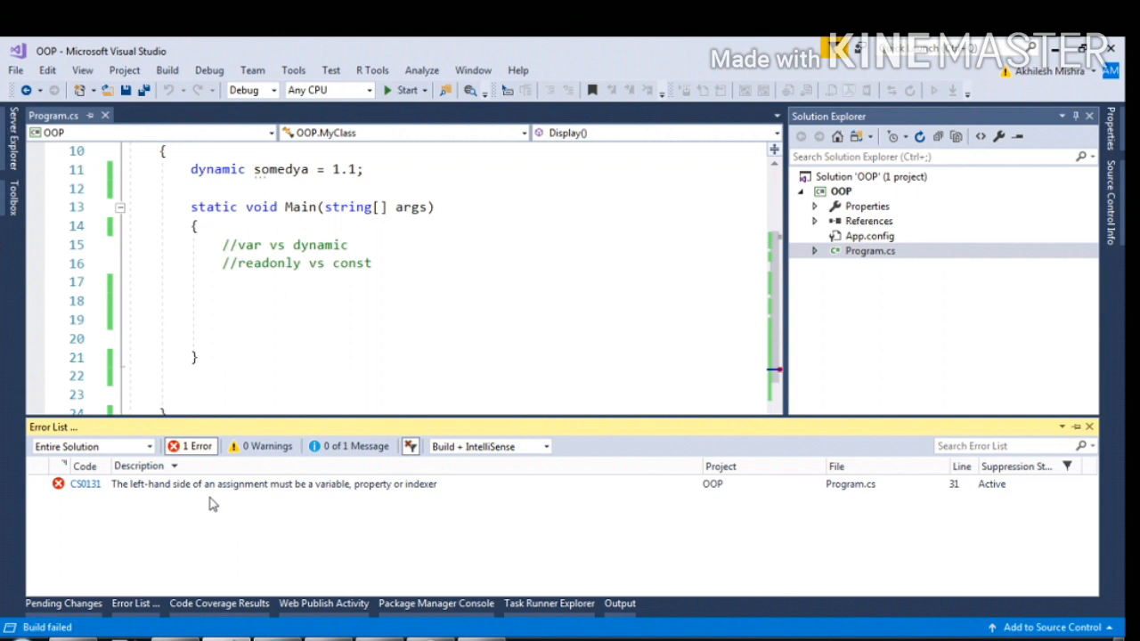
{"action": "mouse_move", "coordinate": [239, 499]}
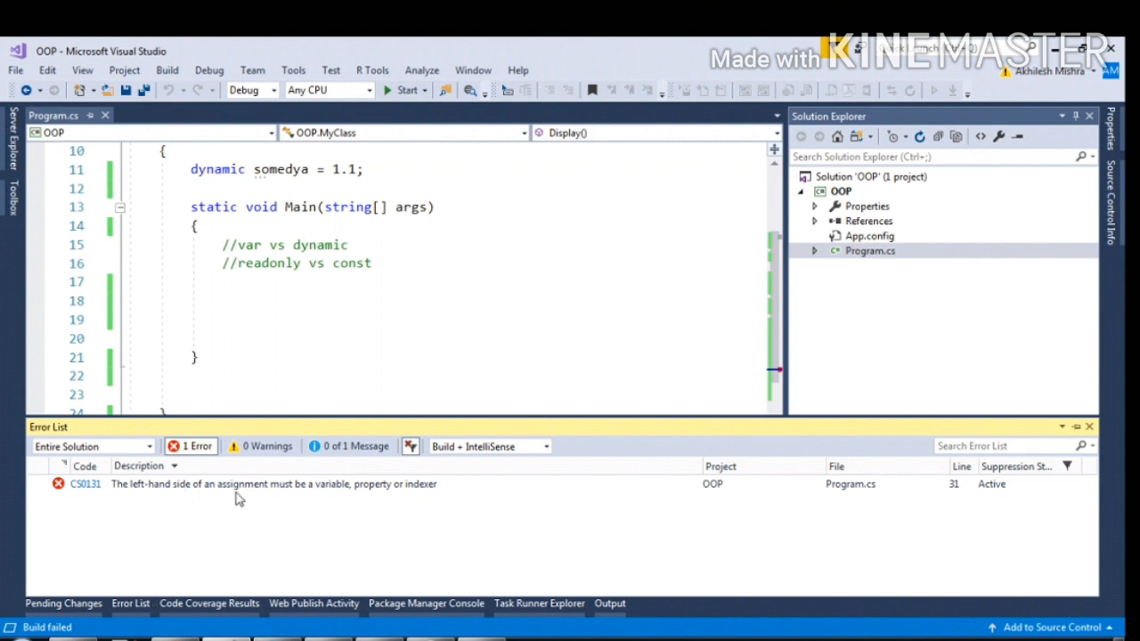
{"action": "mouse_move", "coordinate": [545, 342]}
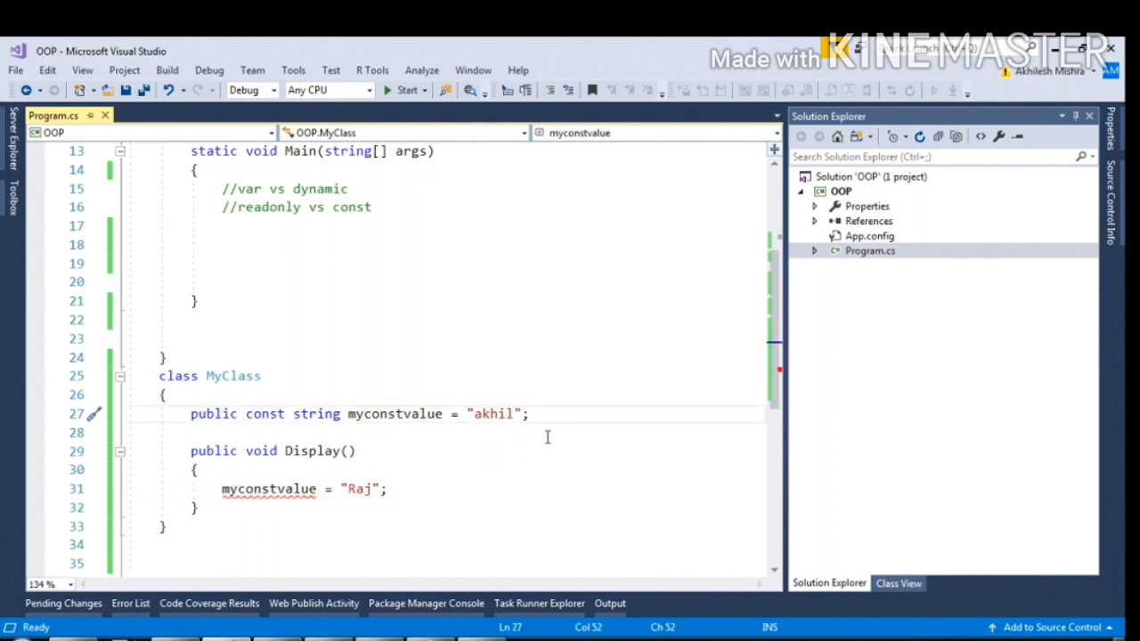
{"action": "mouse_move", "coordinate": [396, 413]}
{"action": "type", "text": "public readonly"}
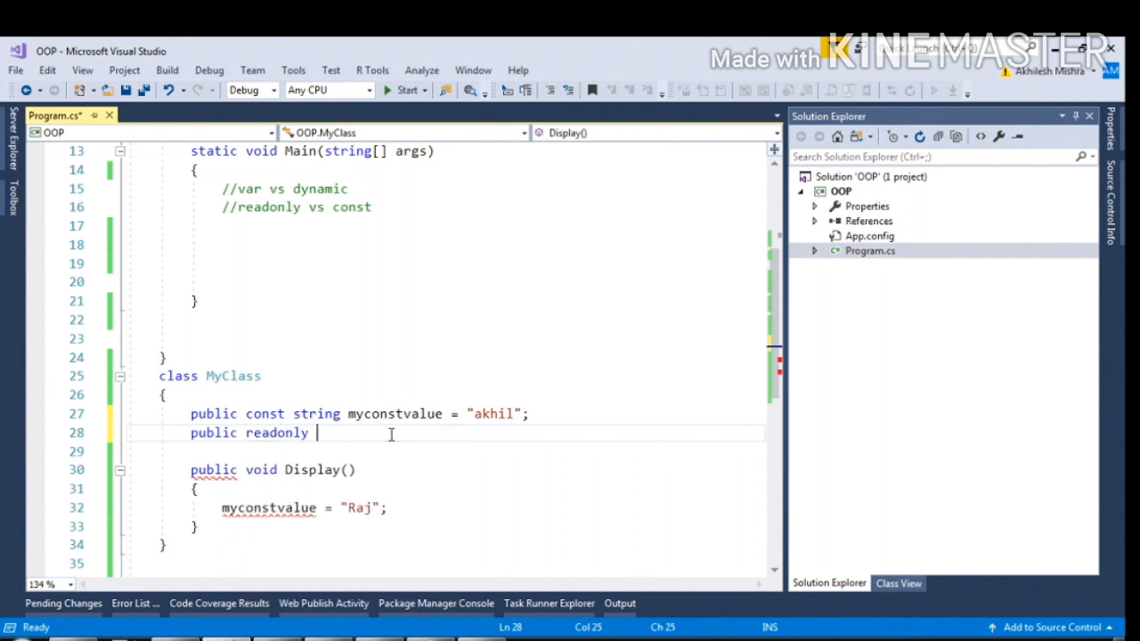
- Add public readonly int somereadonlyvar = 1; and make Display assign somereadonlyvar = 1;
{"action": "type", "text": "somereadonlyv"}
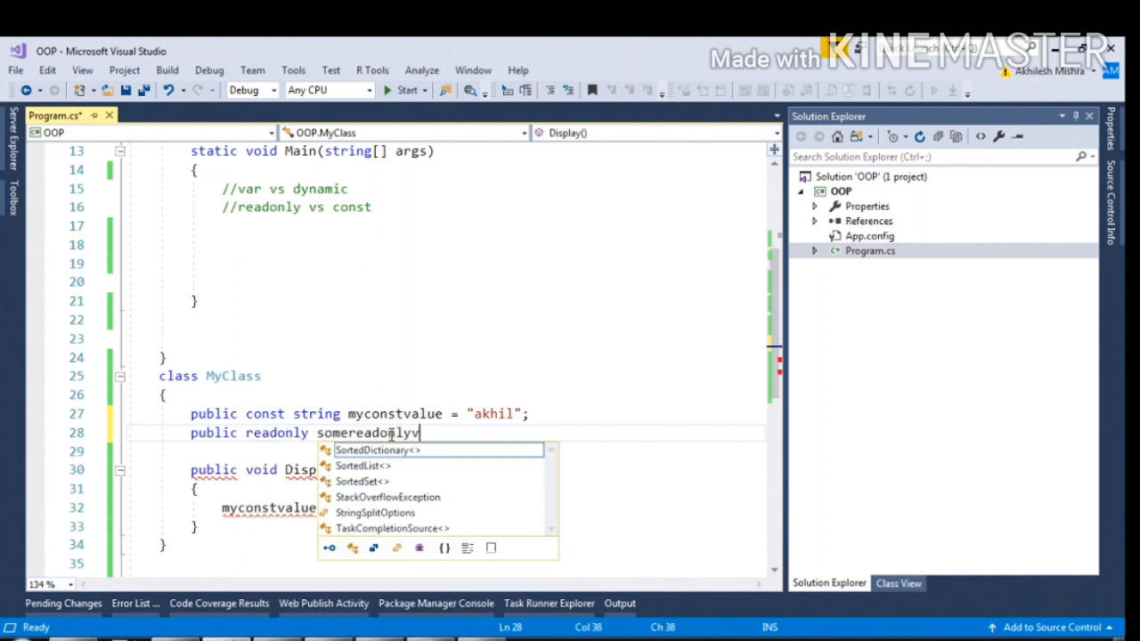
{"action": "type", "text": "=1."}
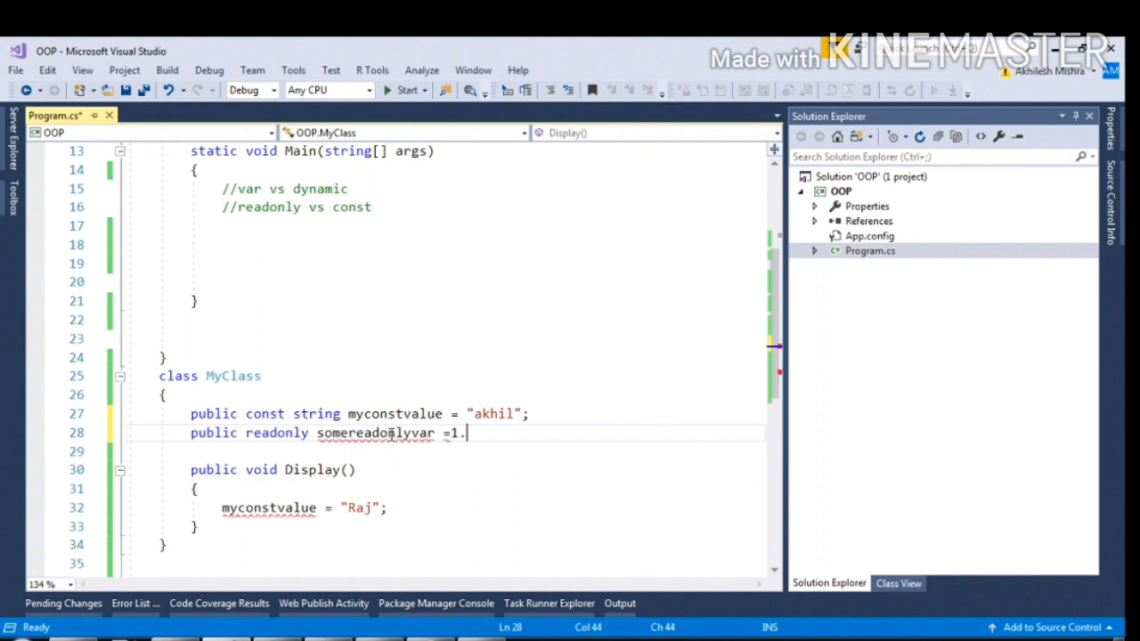
{"action": "type", "text": "1"}
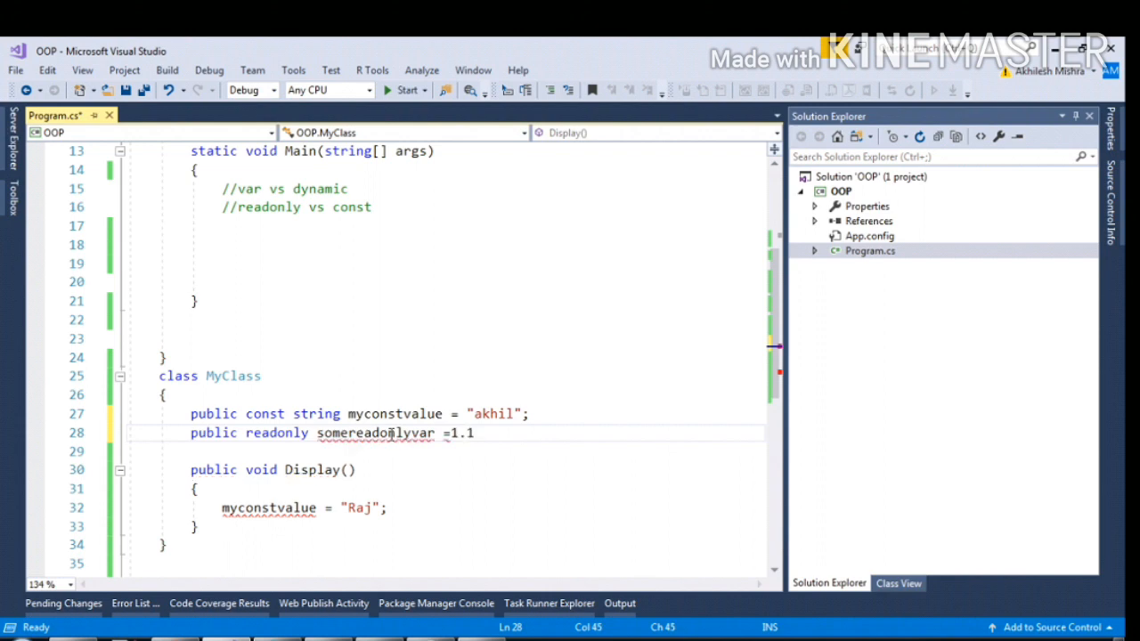
{"action": "type", "text": "1"}
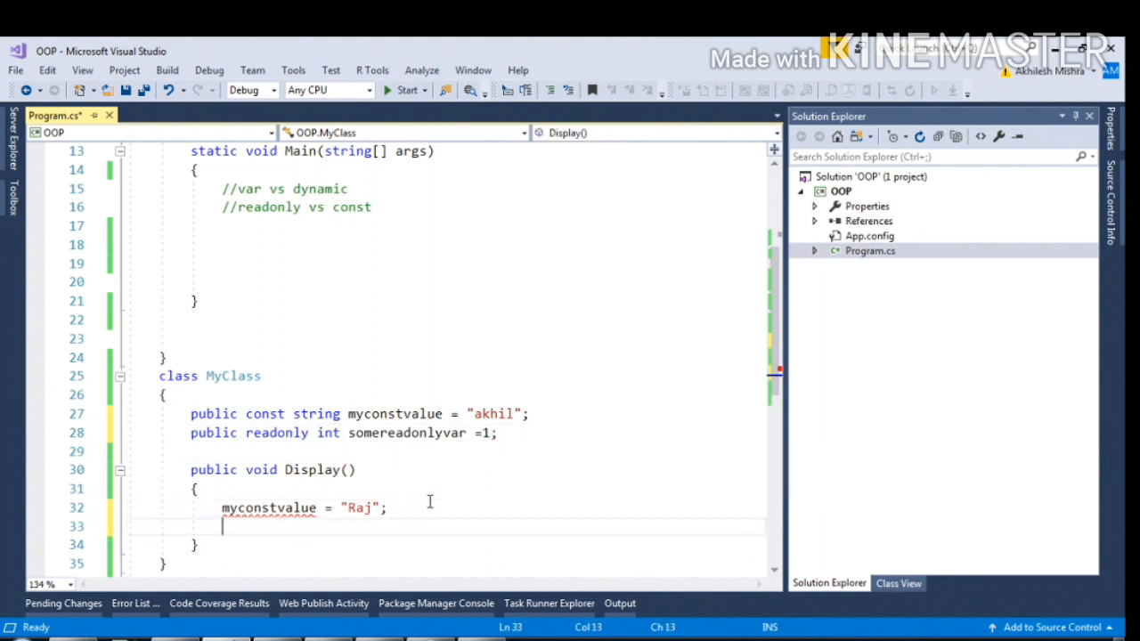
{"action": "type", "text": "soereadonlyvar"}
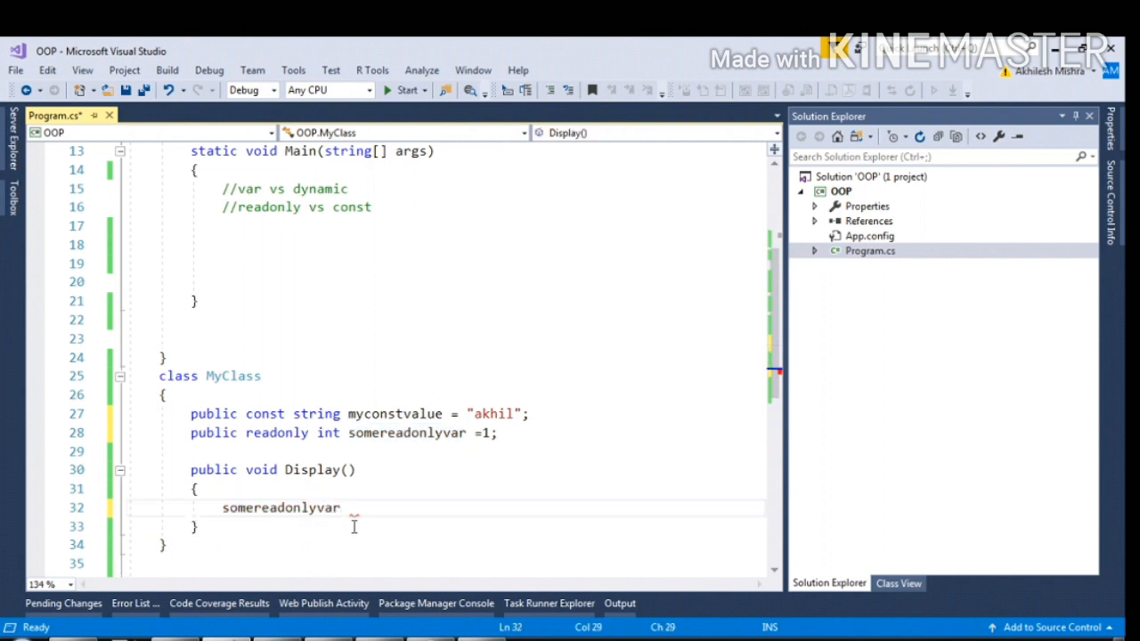
{"action": "type", "text": "= 1;"}
{"action": "type", "text": "public MyClass("}
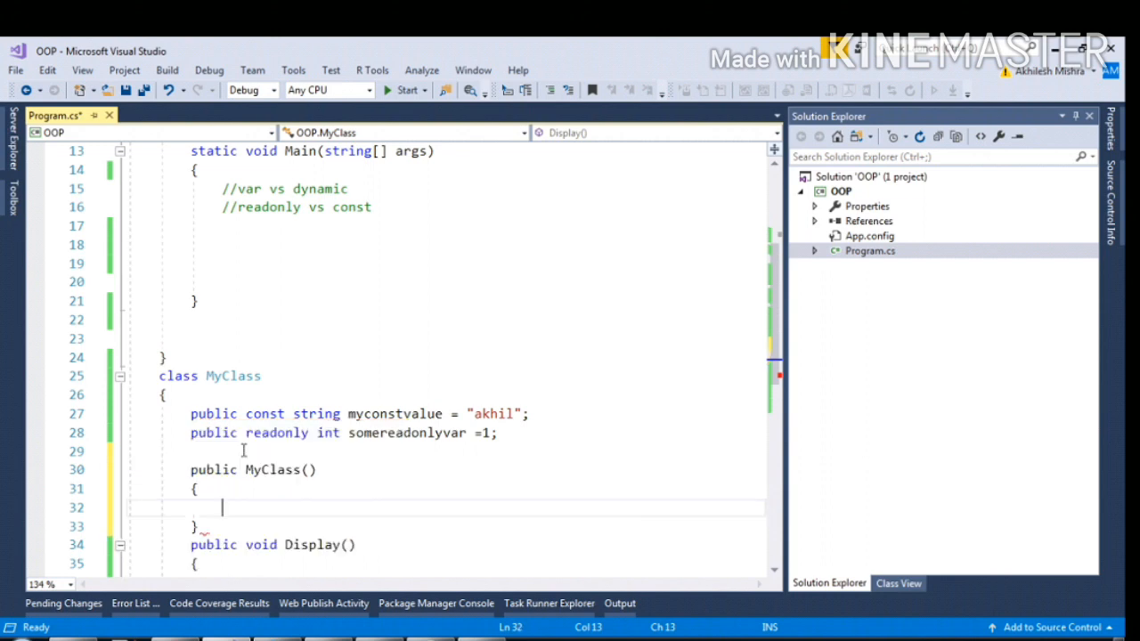
- Inside the MyClass() constructor, assign somereadonlyvar = 100;
{"action": "type", "text": "so"}
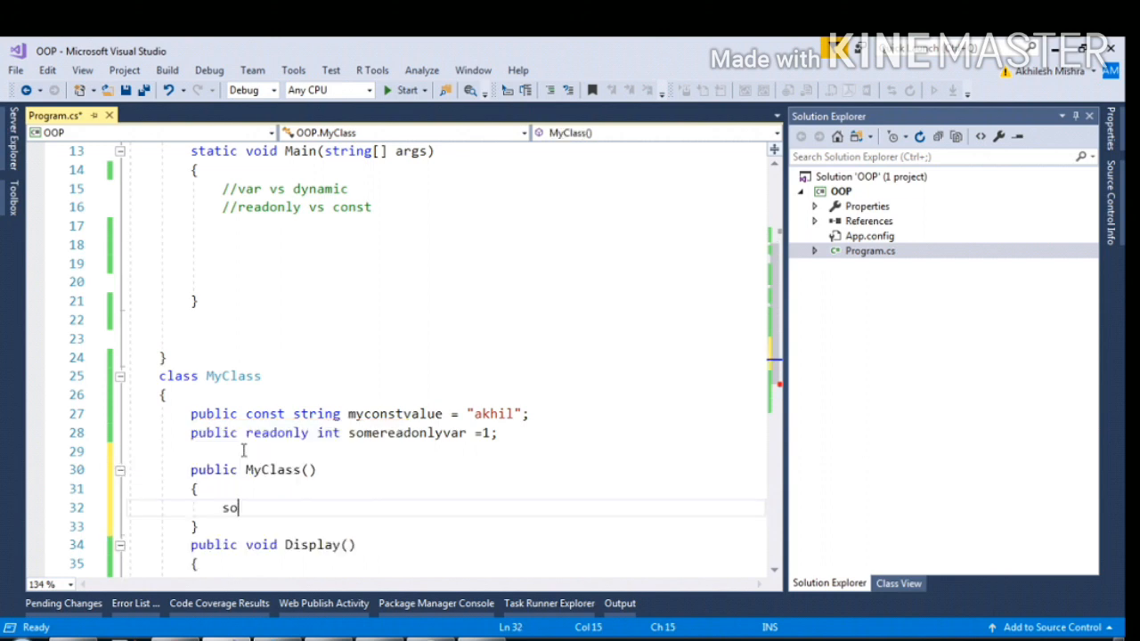
{"action": "type", "text": "mereadonlyvar=1."}
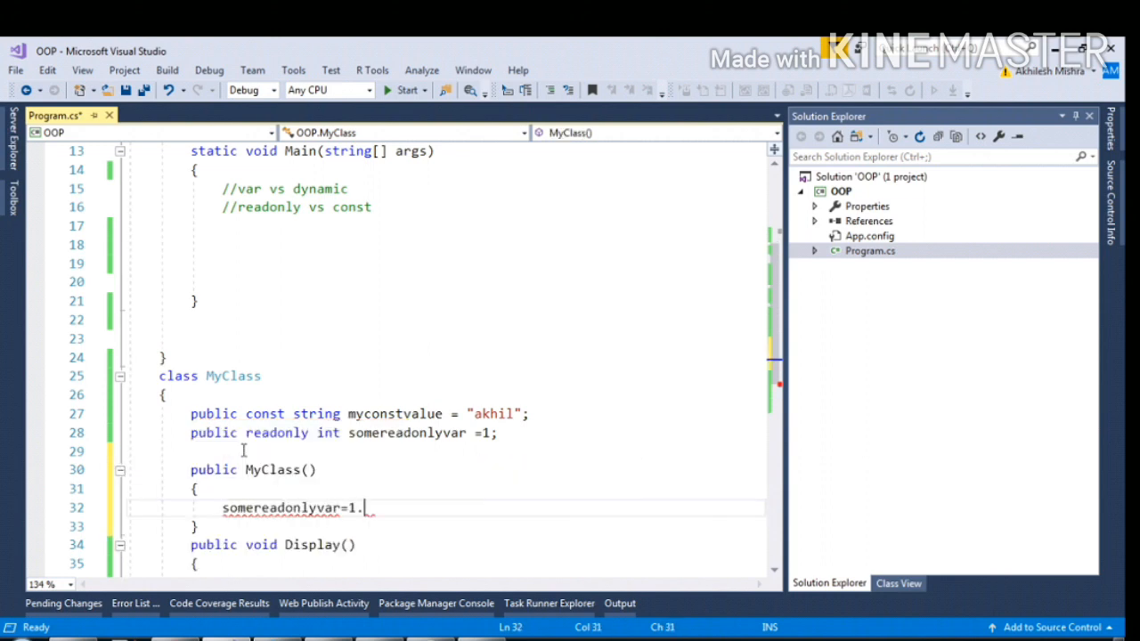
{"action": "key", "text": "BackSpace"}
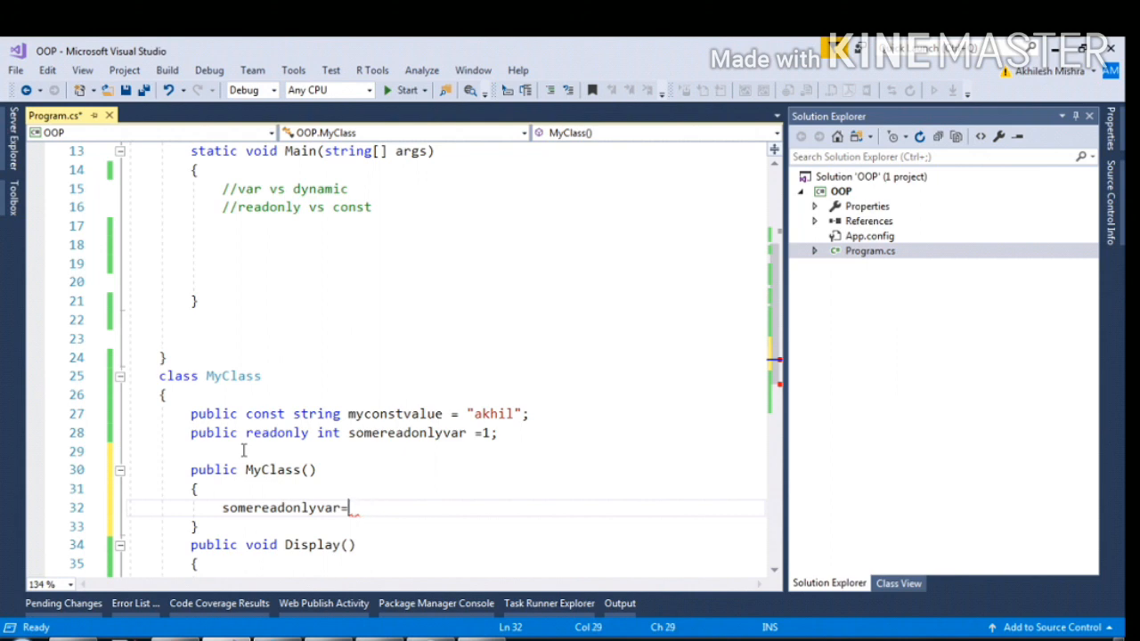
{"action": "type", "text": "100;"}
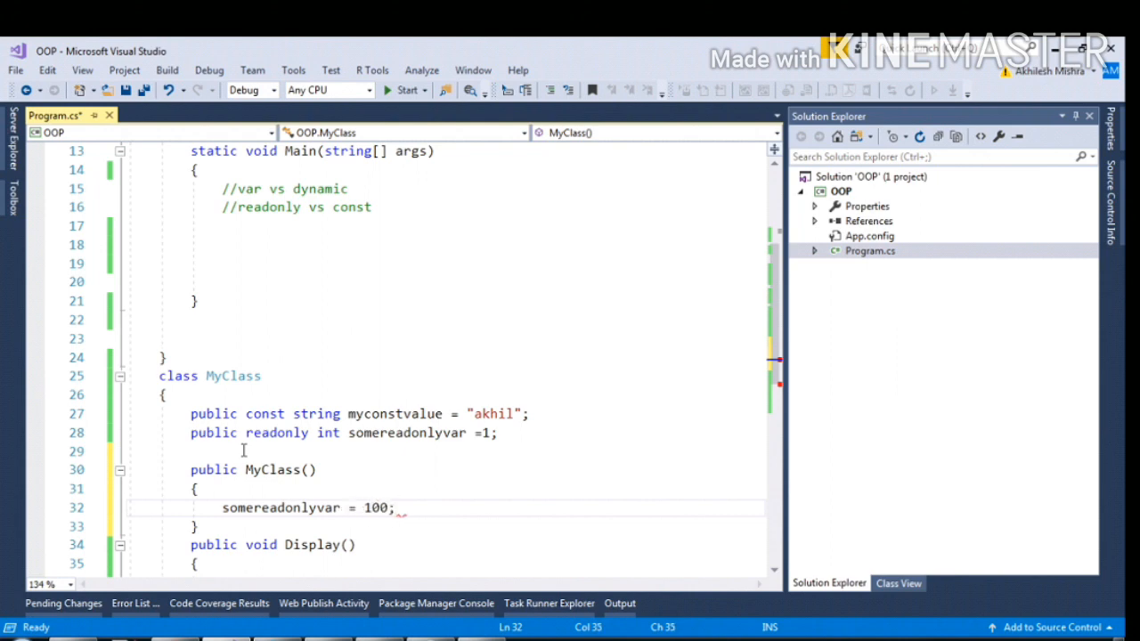